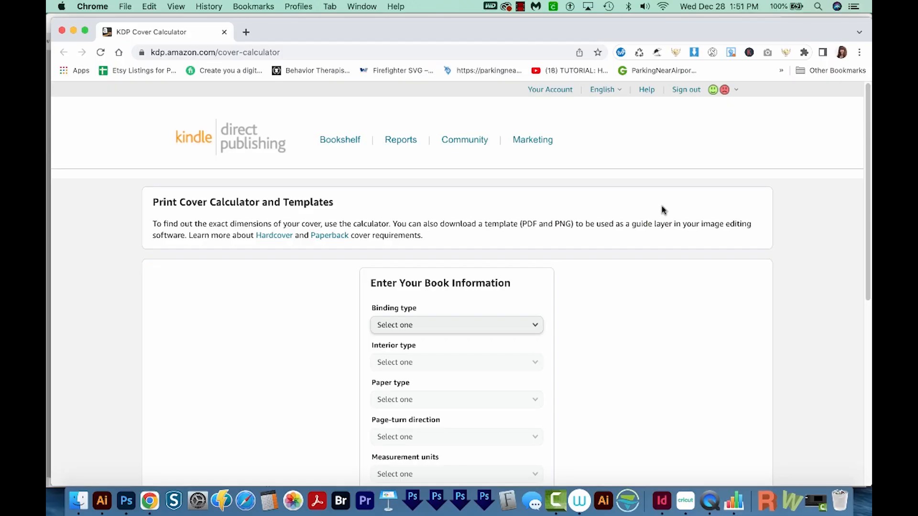
mouse_move(711, 279)
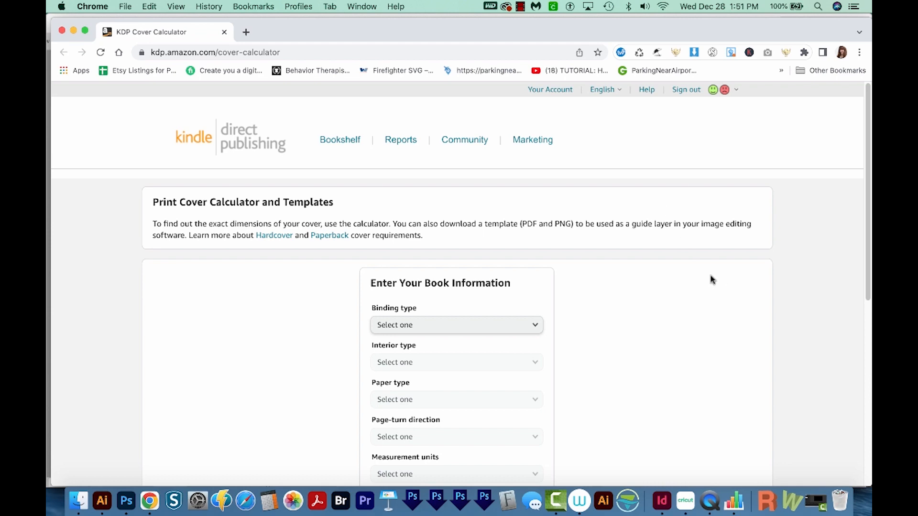
mouse_move(613, 293)
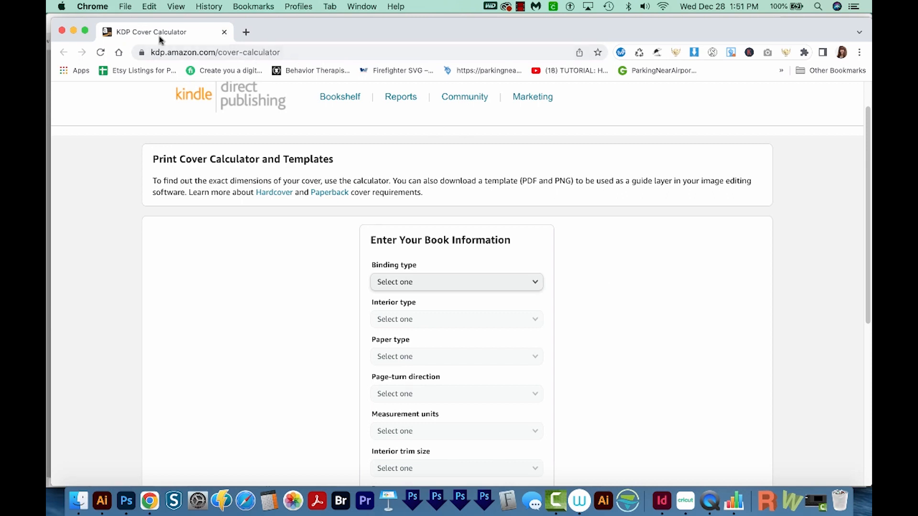
mouse_move(315, 70)
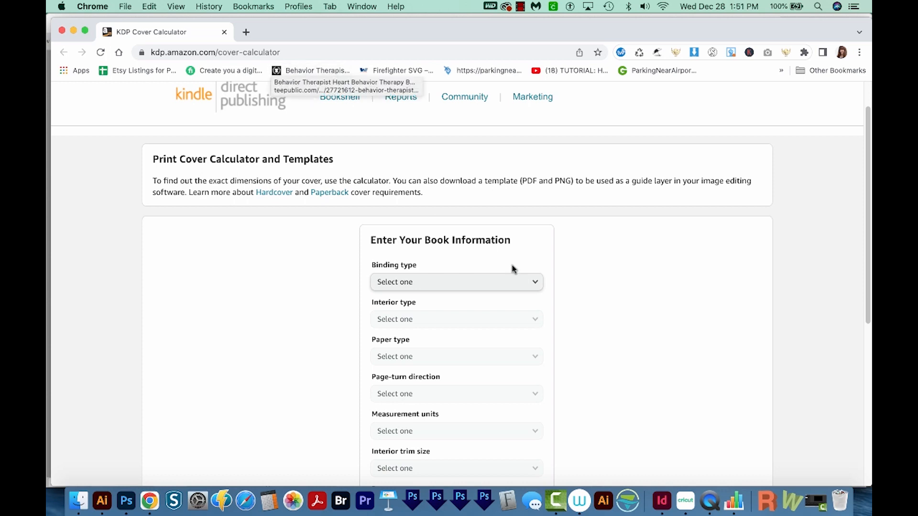
mouse_move(436, 305)
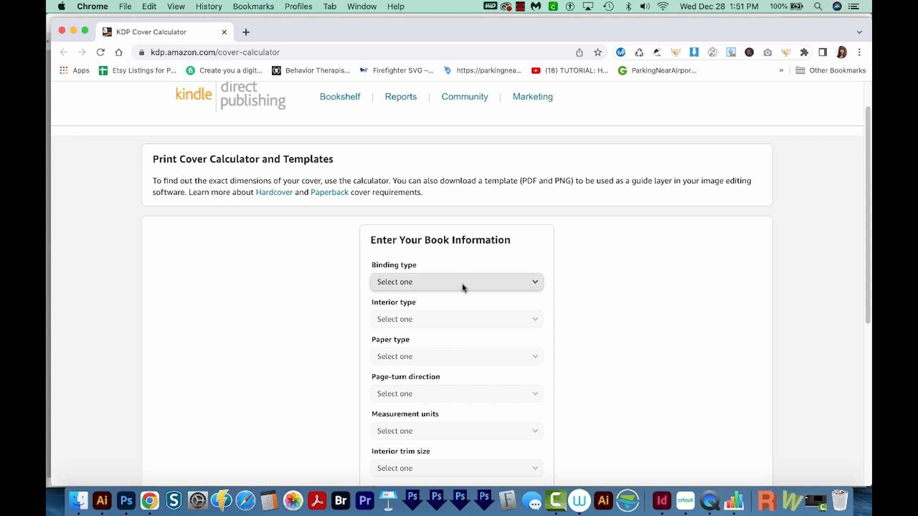
Step: Calculate cover dimensions for a 100-page 6 x 9 in black-and-white paperback on white paper
click(456, 281)
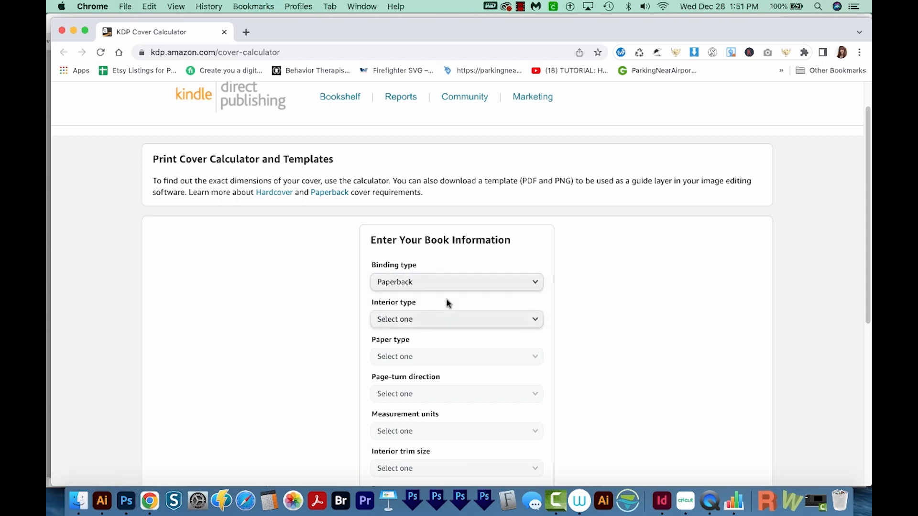
click(456, 319)
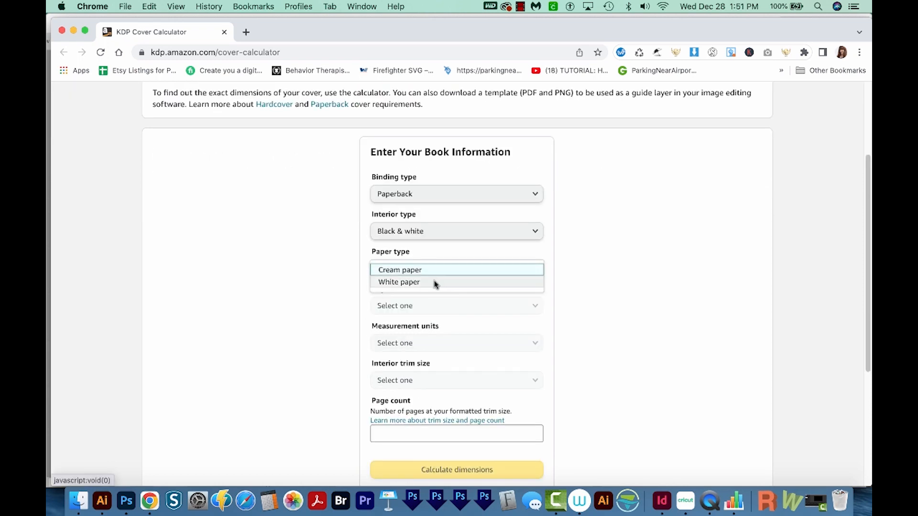
click(399, 281)
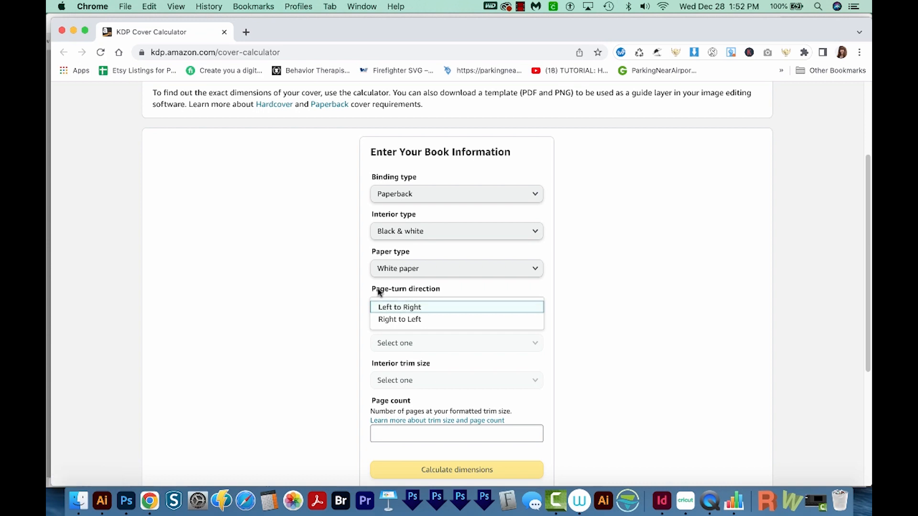
mouse_move(439, 293)
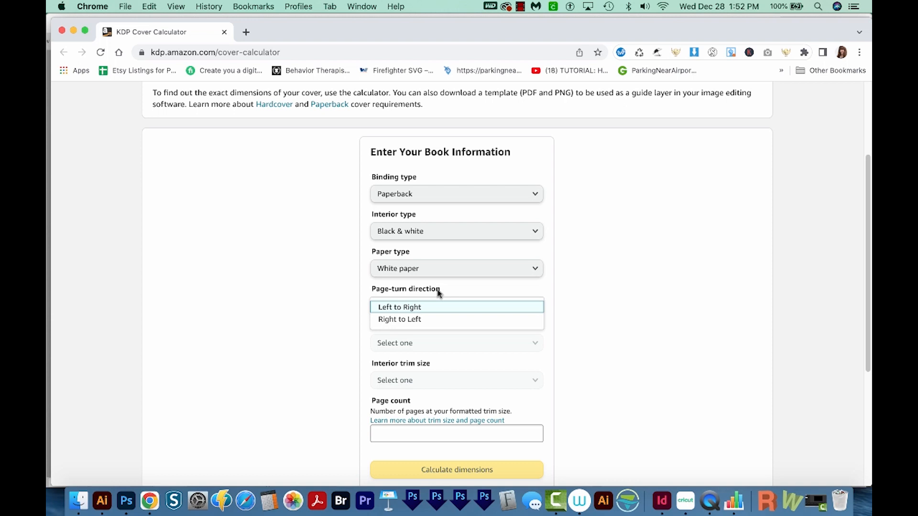
click(399, 307)
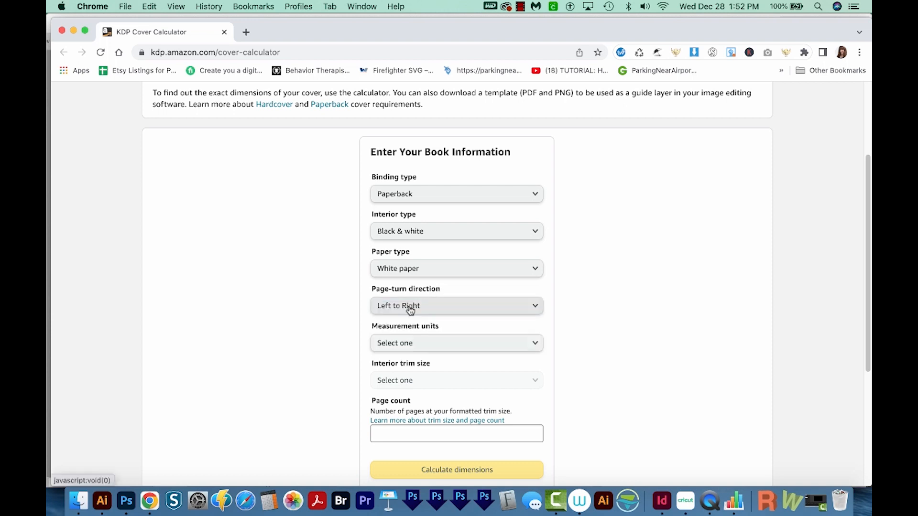
click(456, 305)
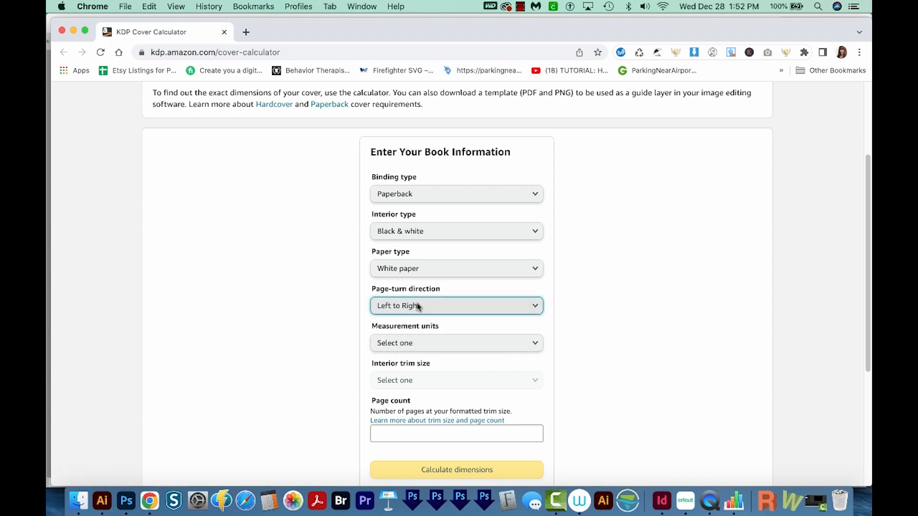
click(456, 306)
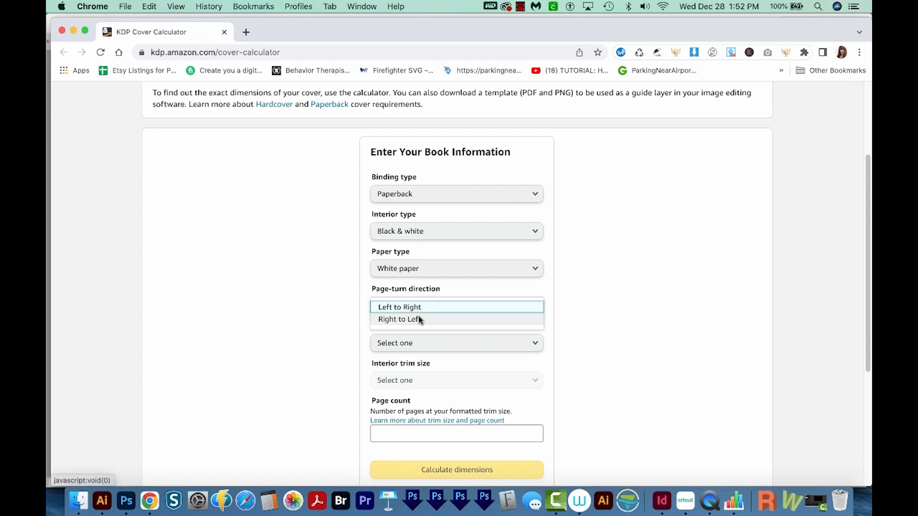
click(399, 307)
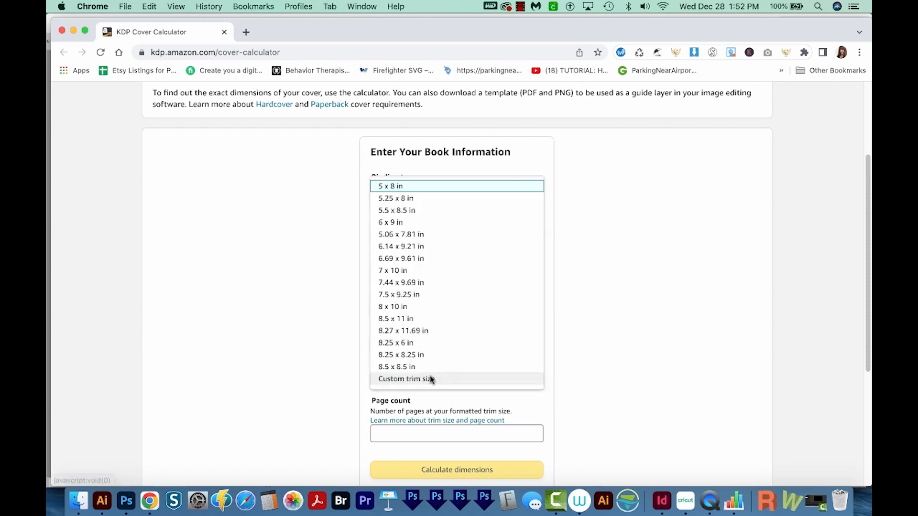
mouse_move(390, 222)
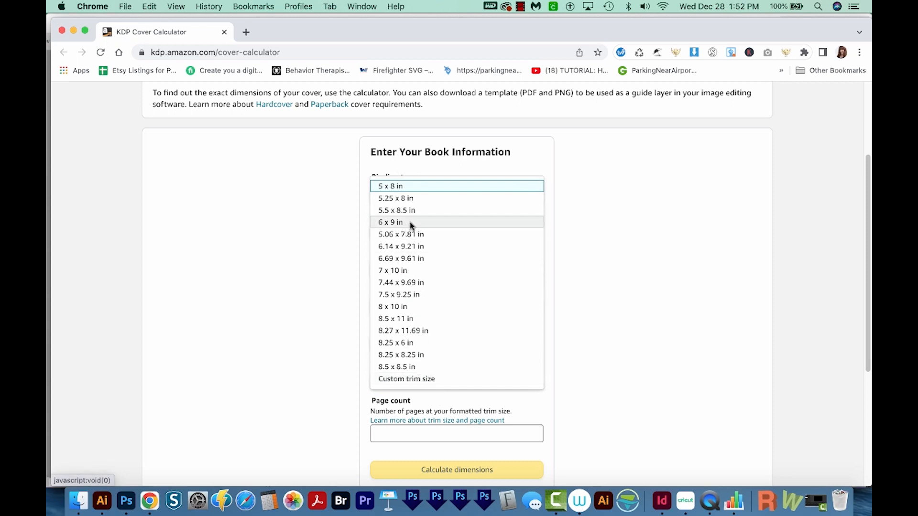
click(390, 222)
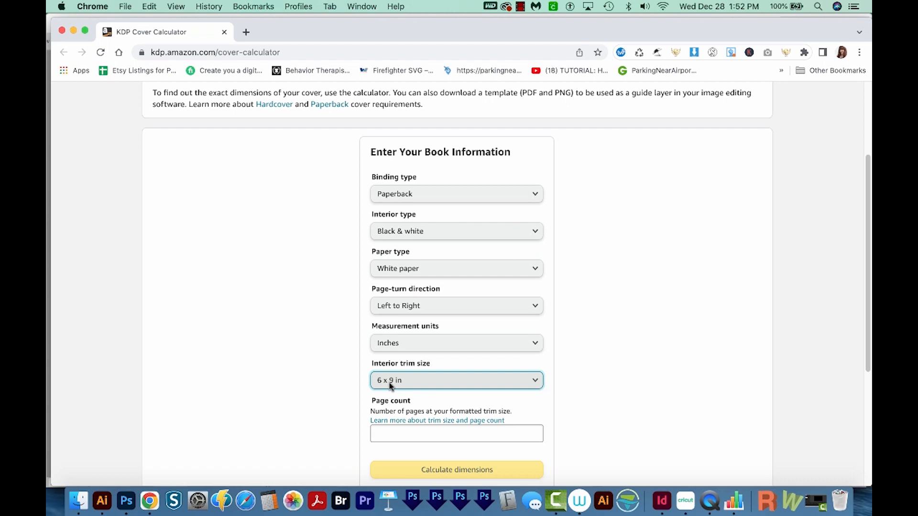
text(1)
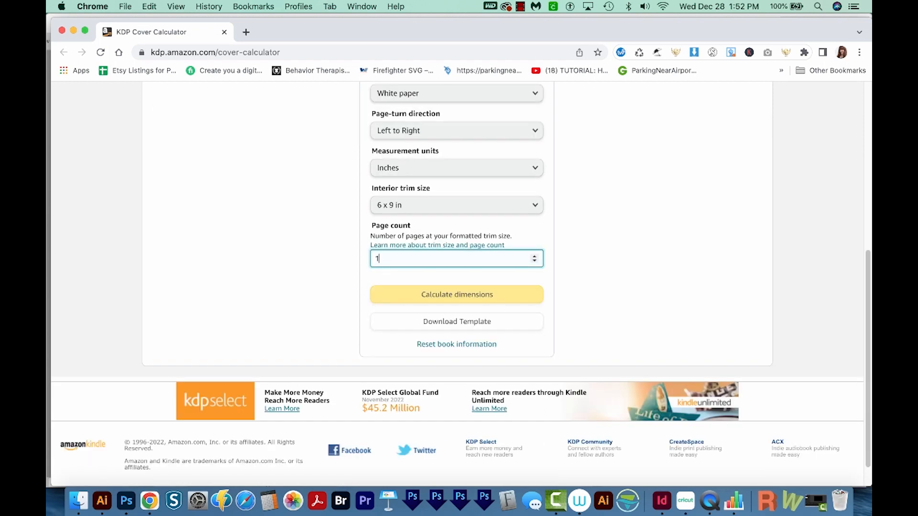
text(00)
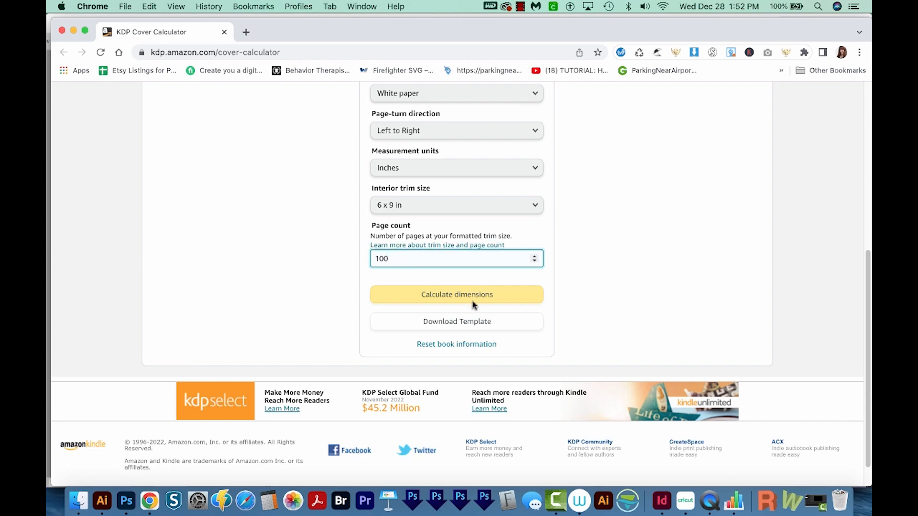
click(456, 294)
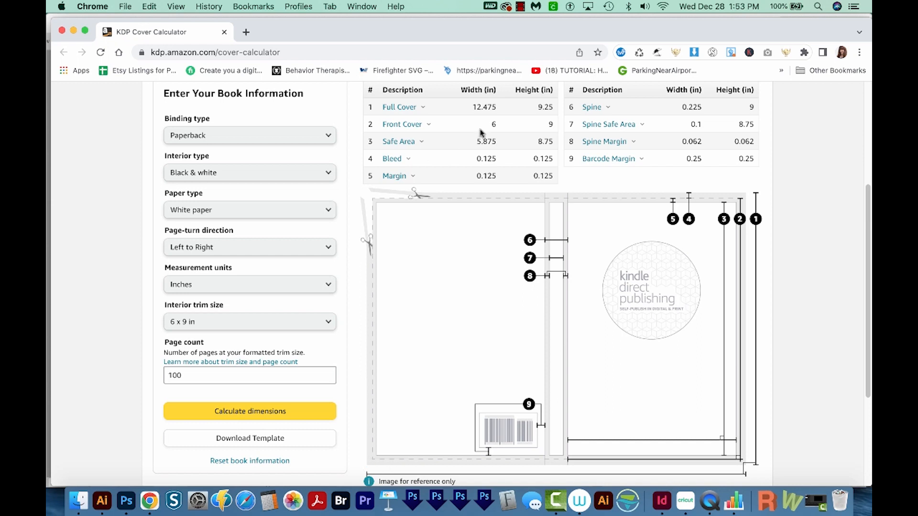
mouse_move(545, 120)
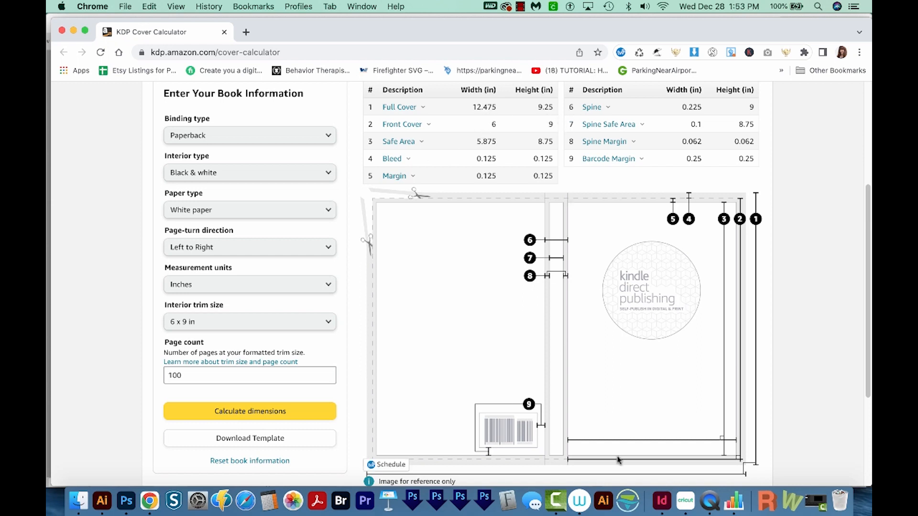
mouse_move(545, 125)
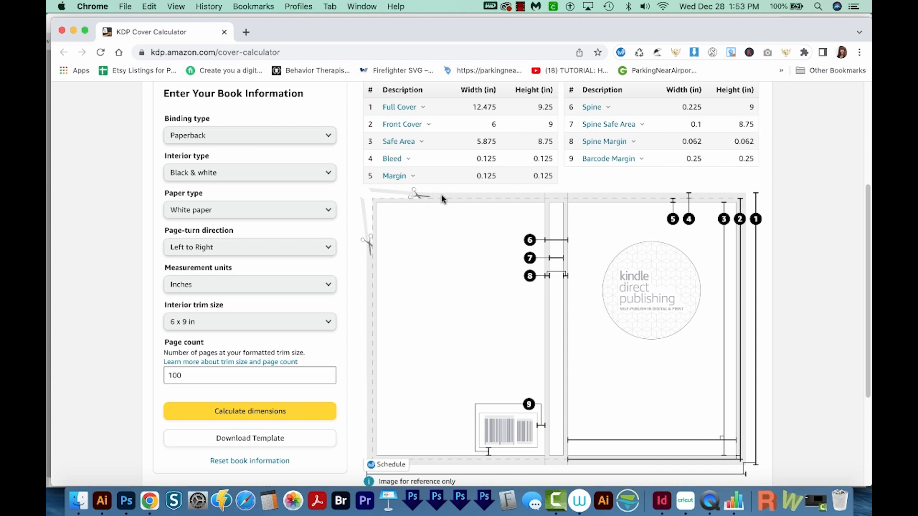
mouse_move(631, 209)
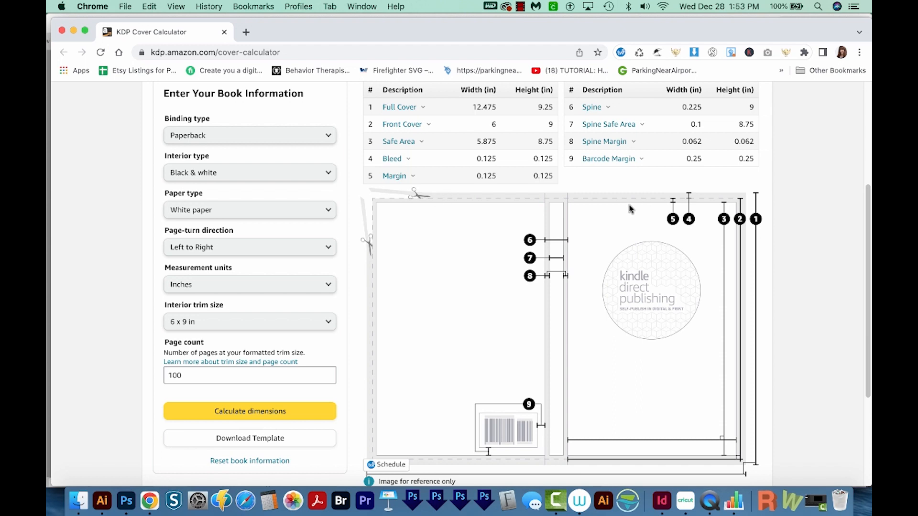
mouse_move(602, 193)
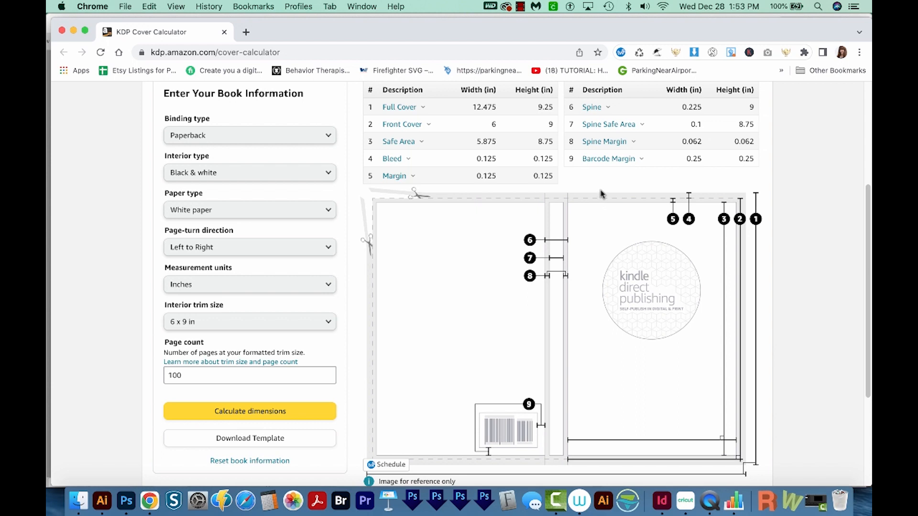
mouse_move(592, 197)
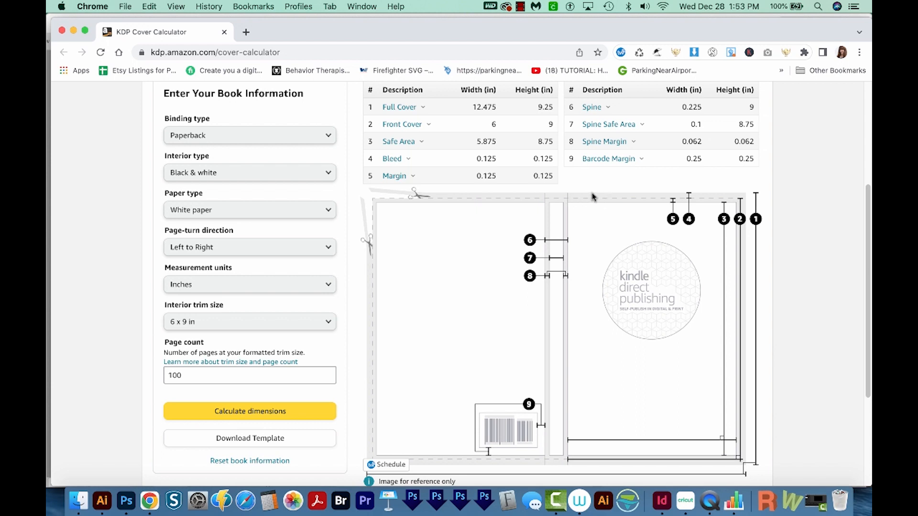
mouse_move(624, 202)
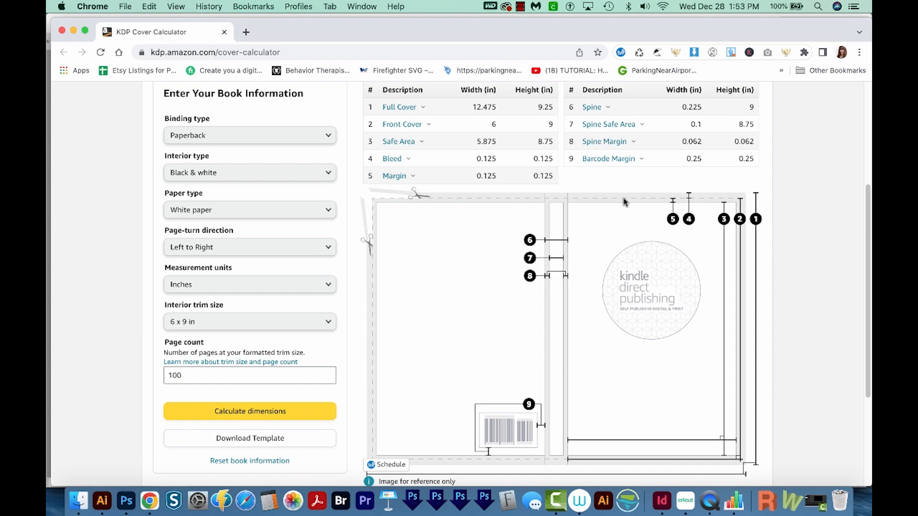
mouse_move(637, 204)
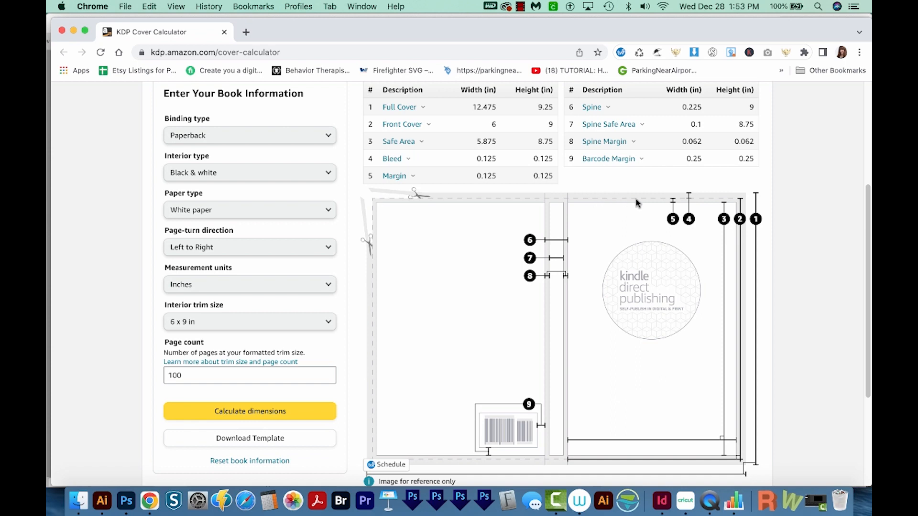
mouse_move(613, 203)
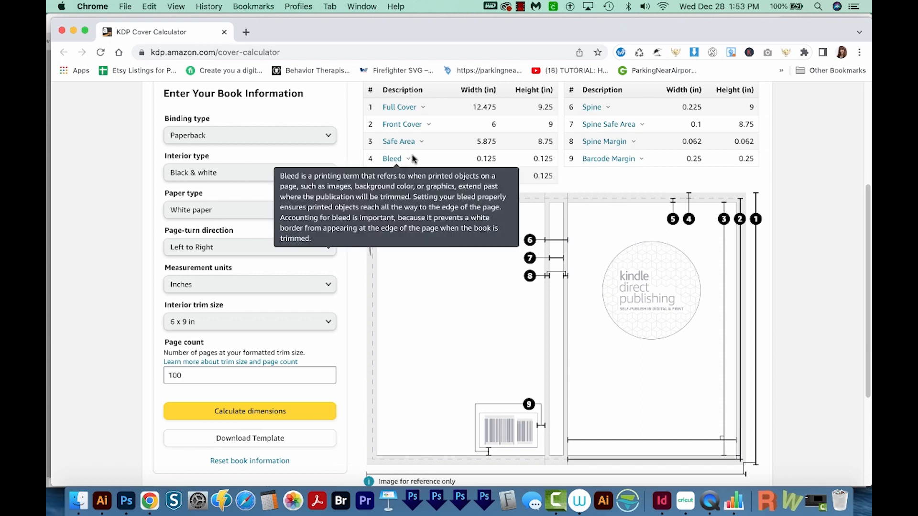
mouse_move(644, 233)
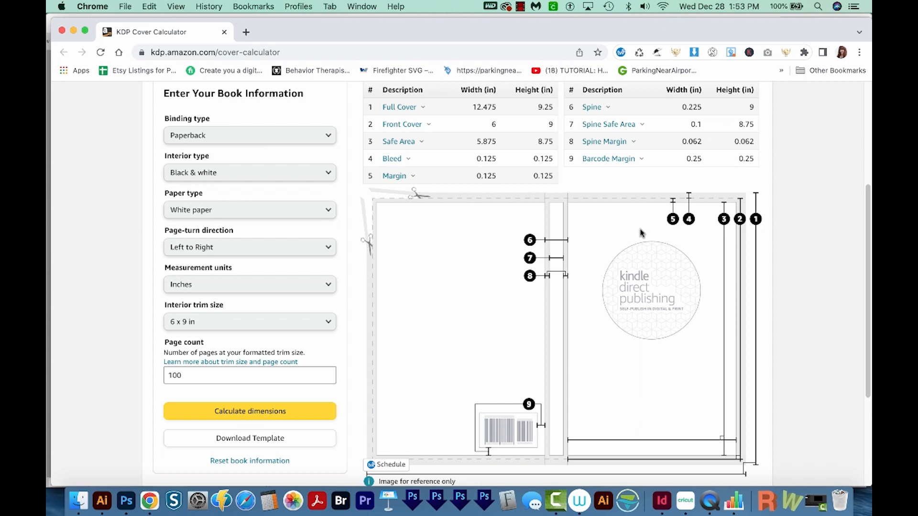
mouse_move(584, 285)
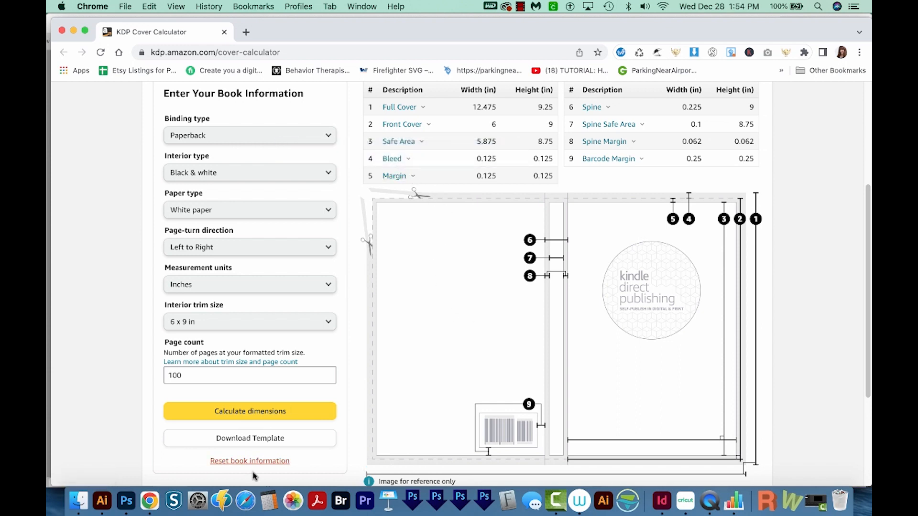
Step: Download the cover template, open its folder in Finder, and preview the PNG
click(249, 438)
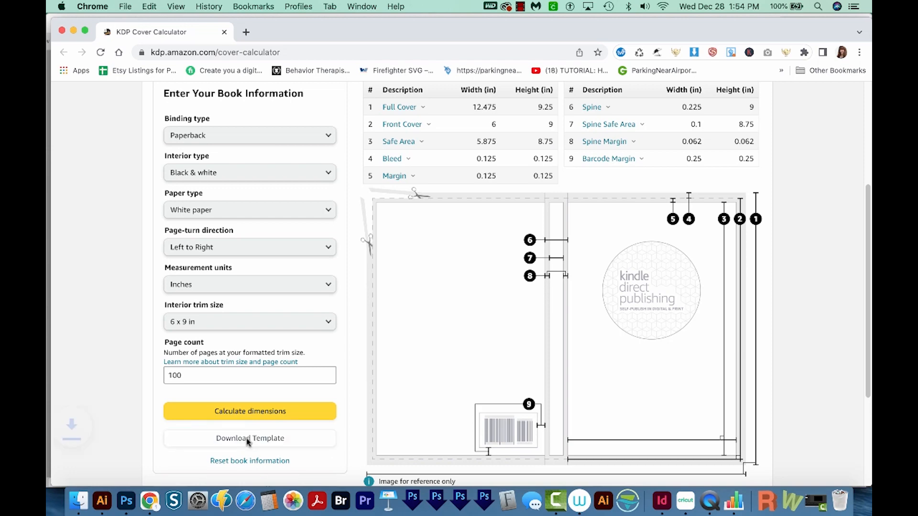
click(249, 438)
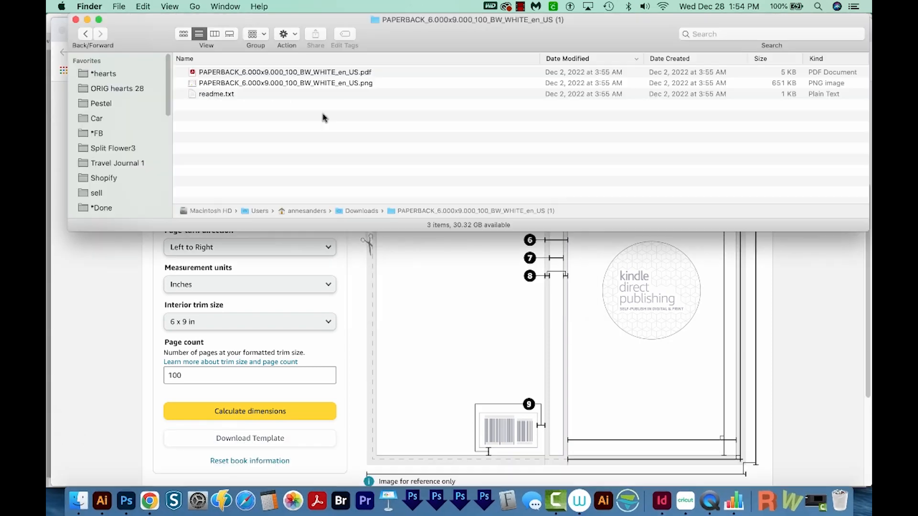
click(285, 71)
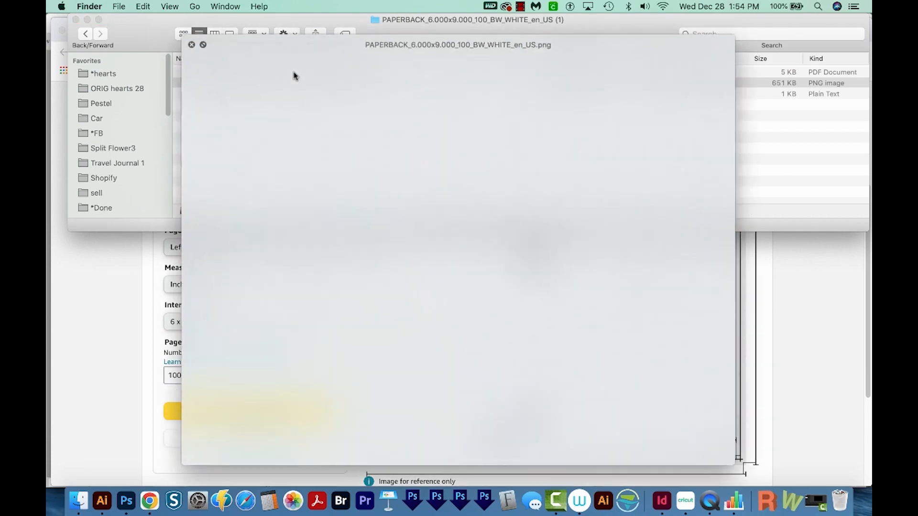
click(191, 44)
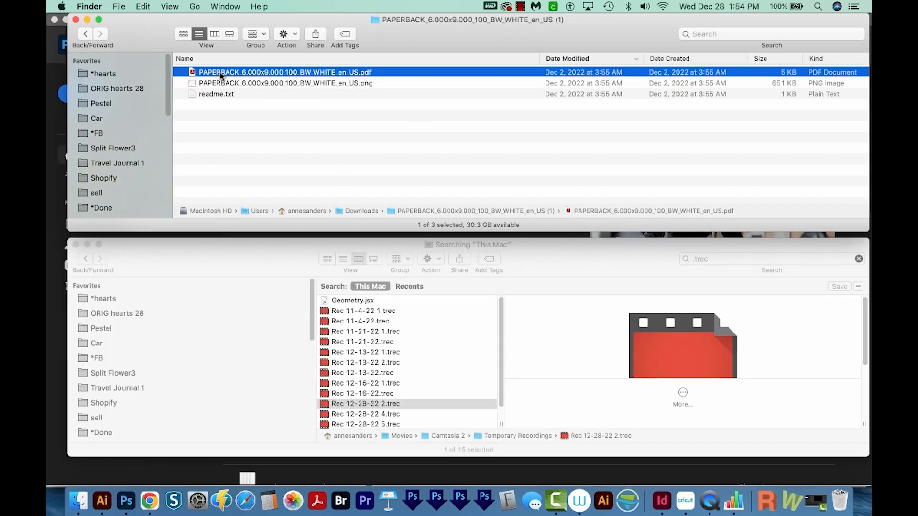
Step: Open the template PDF in Photoshop, confirming 12.472 x 9.25 in at 300 ppi
double_click(285, 72)
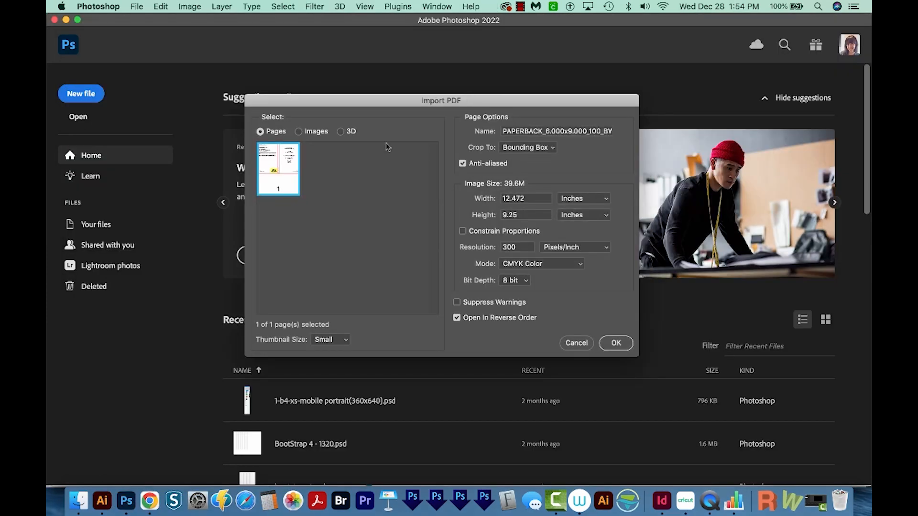
mouse_move(533, 302)
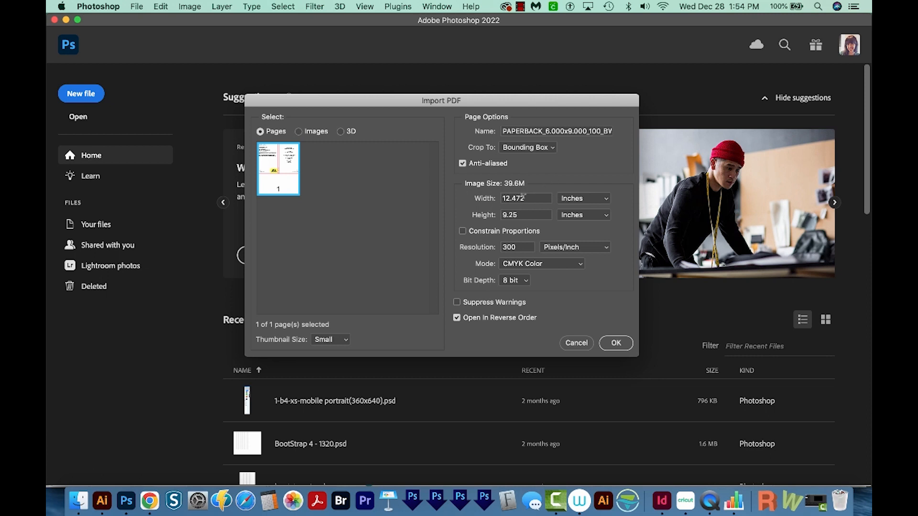
click(524, 198)
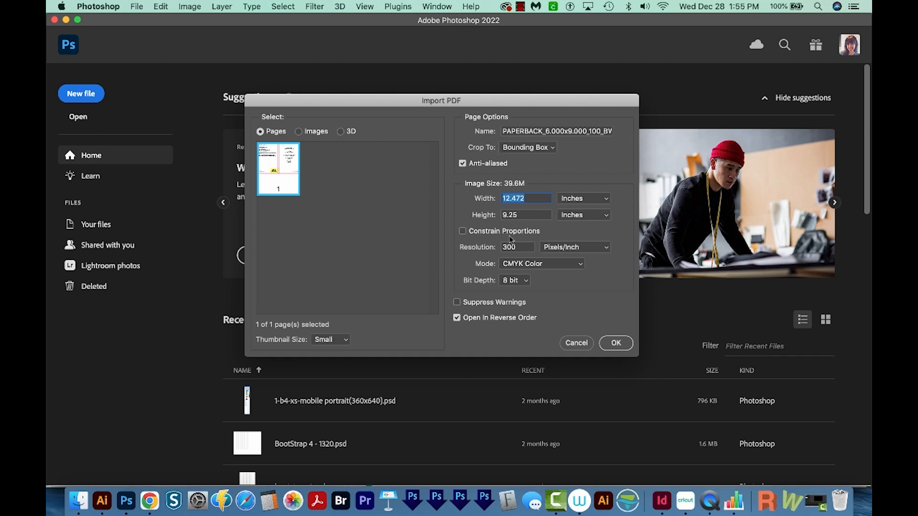
click(517, 247)
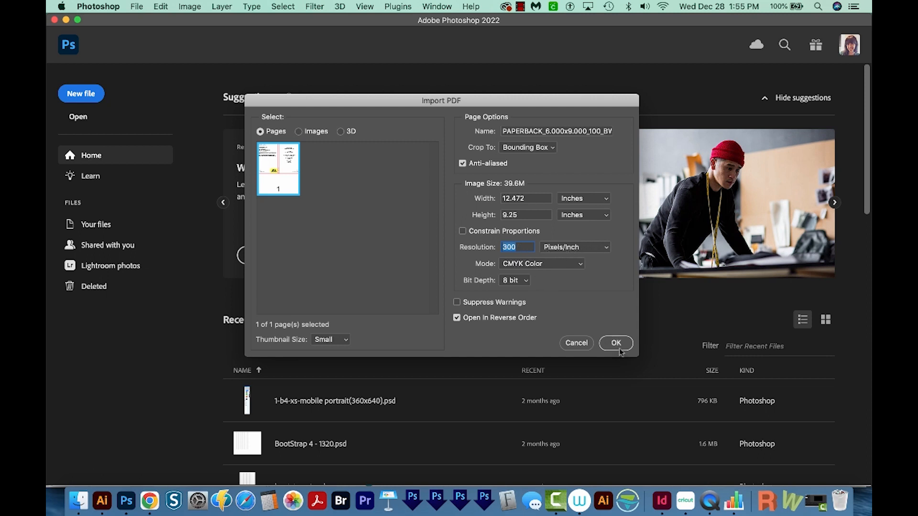
click(615, 342)
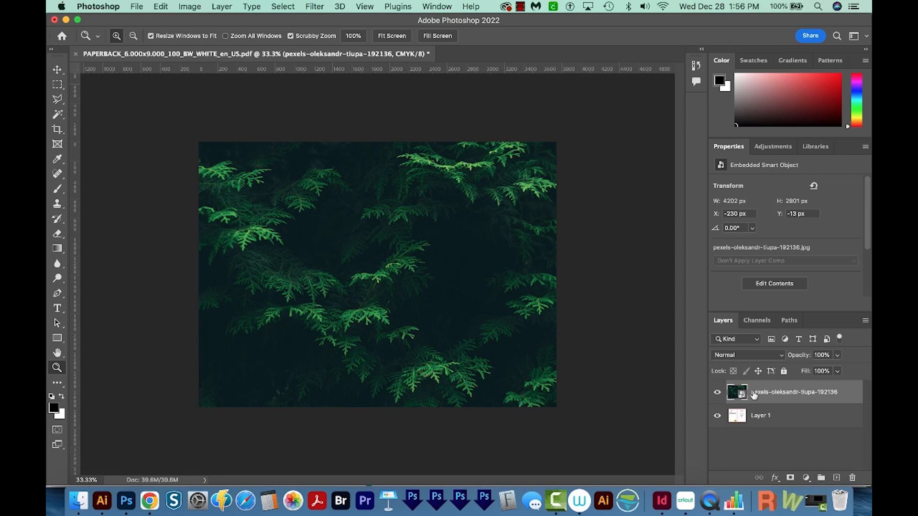
Step: Set the template layer to 50% opacity, then hide it
click(761, 414)
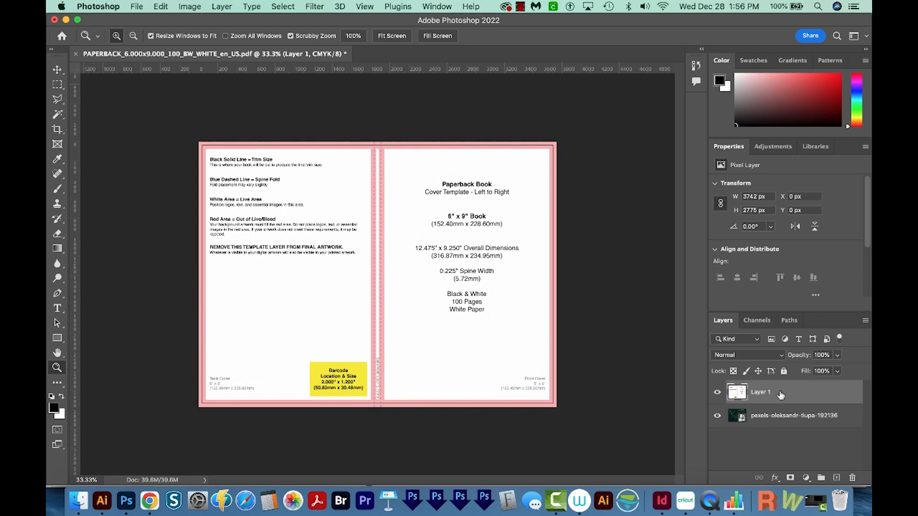
click(821, 355)
text(50)
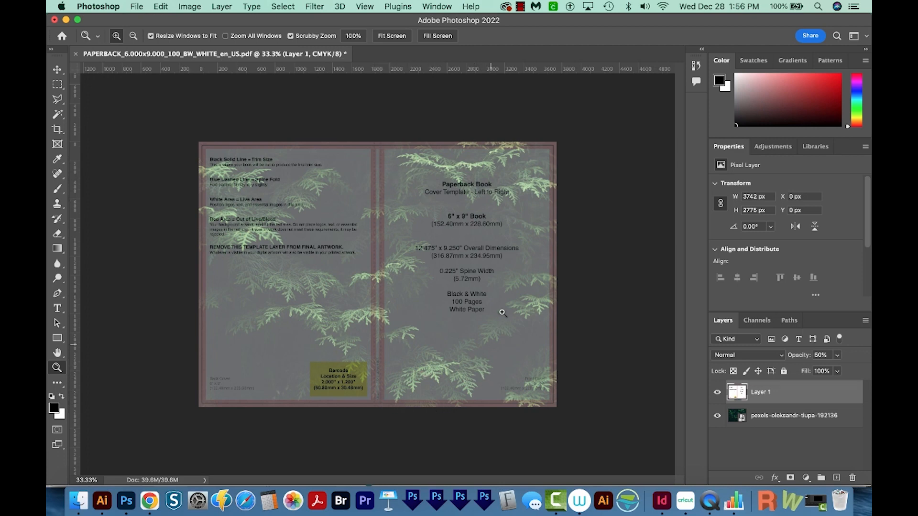
mouse_move(430, 284)
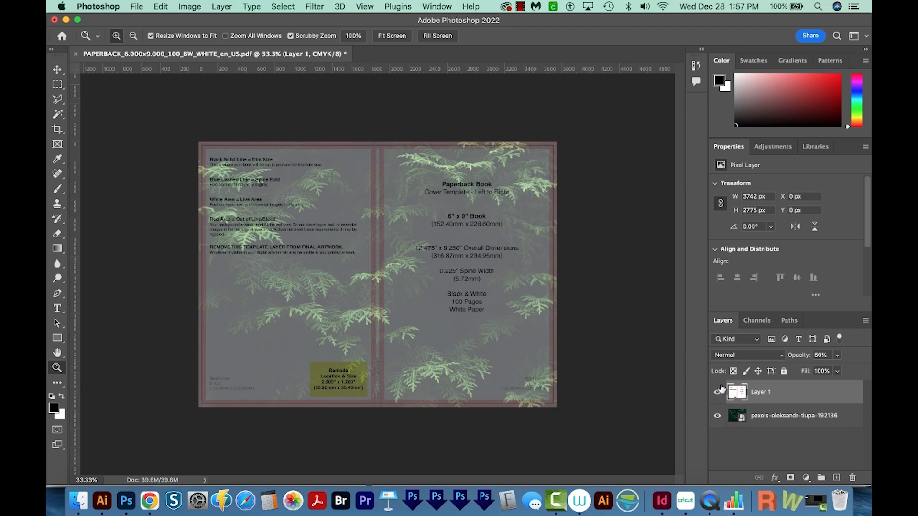
click(717, 392)
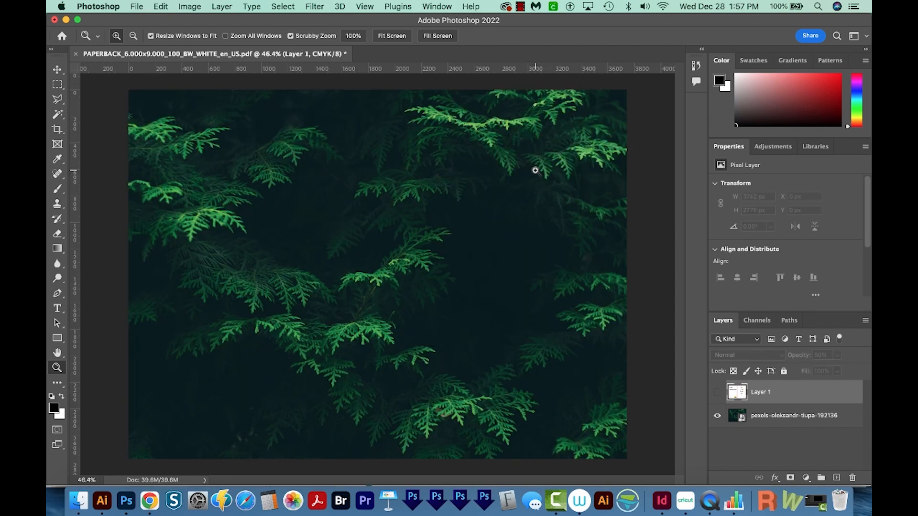
mouse_move(65, 503)
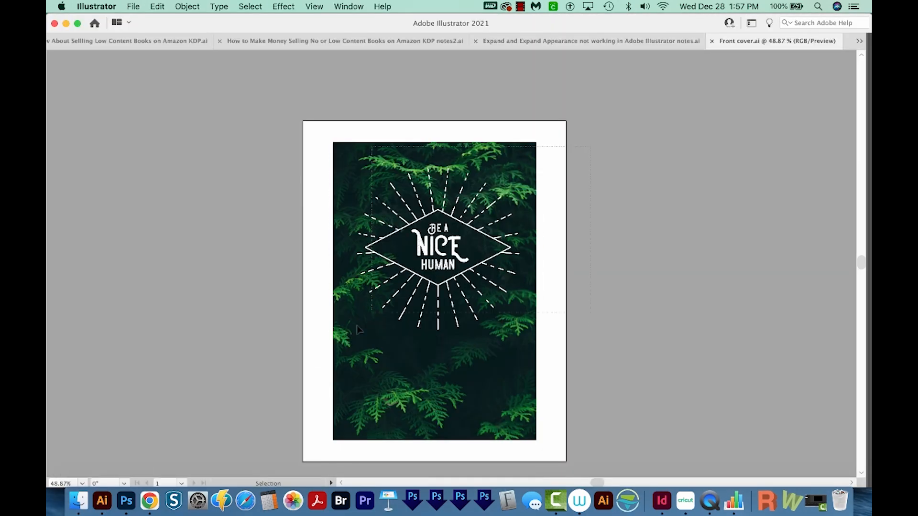
Step: Select the 'Be a Nice Human' artwork in Illustrator and return to the cover document
click(412, 372)
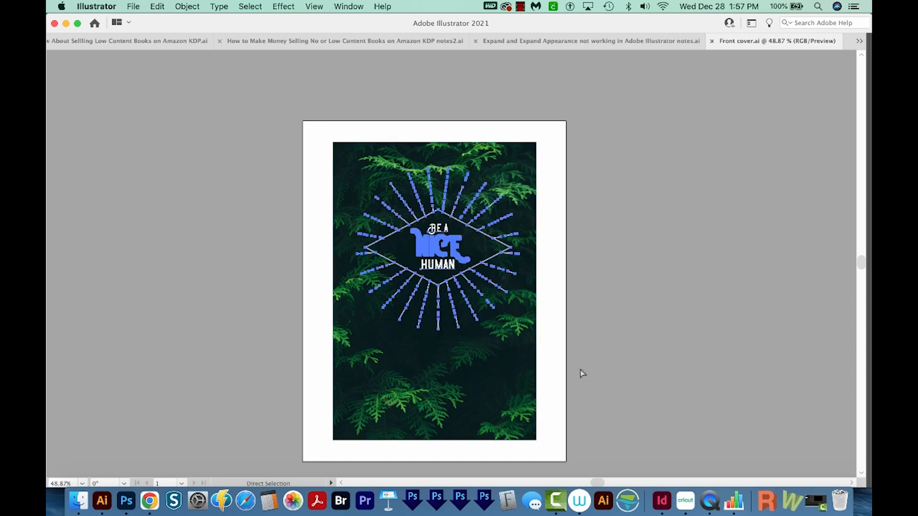
click(126, 501)
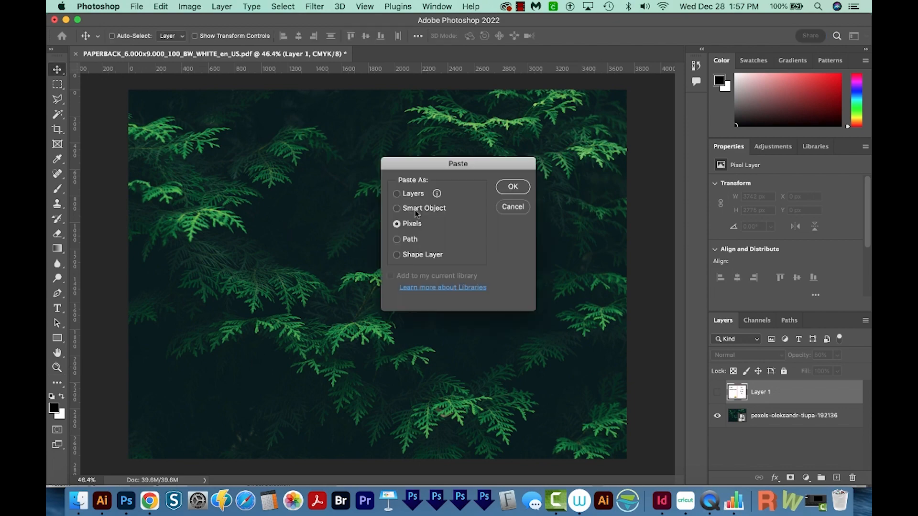
Step: Paste the design as a smart object onto the front cover and delete the template layer
click(511, 186)
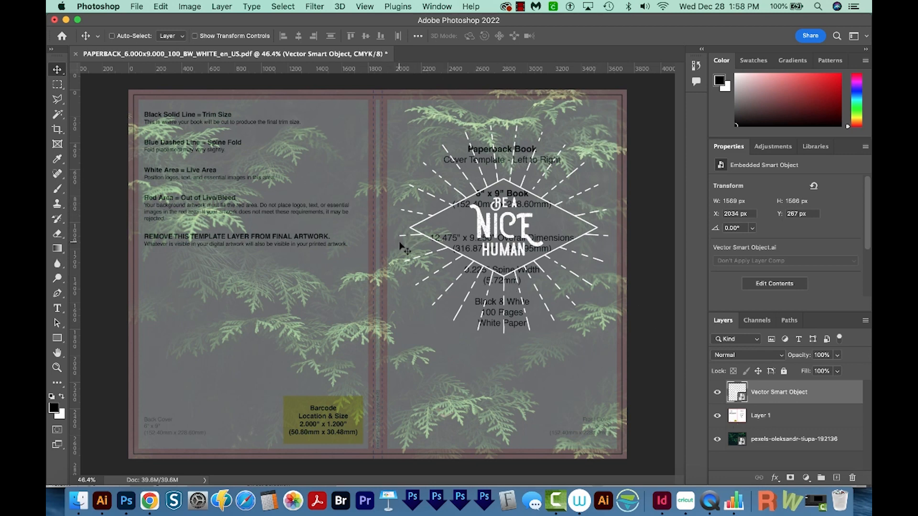
drag(502, 234, 498, 235)
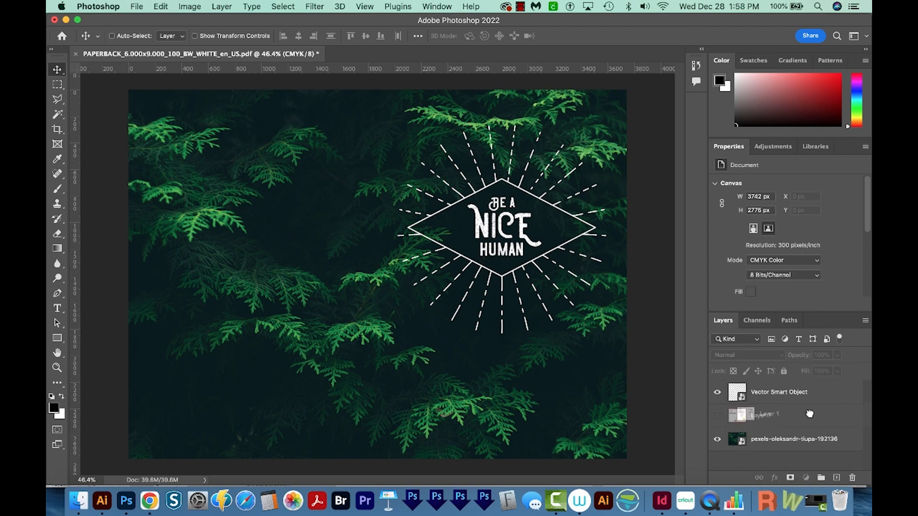
click(793, 415)
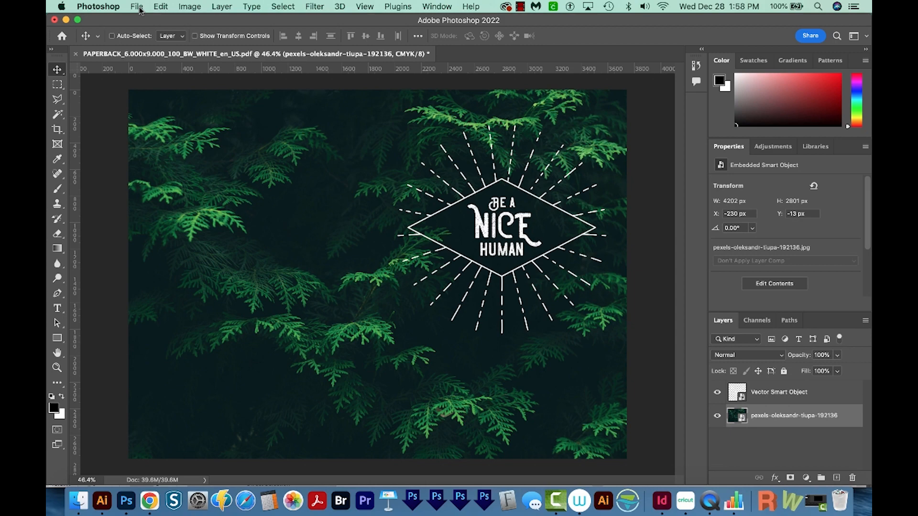
mouse_move(154, 141)
text(Cover)
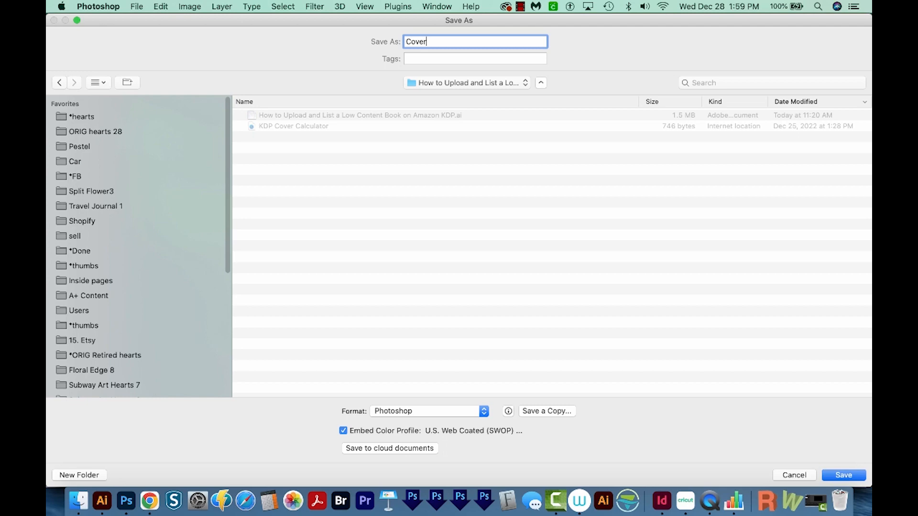
Step: Save 'Cover' as a Photoshop PDF with Press Quality and no editing capabilities
click(427, 410)
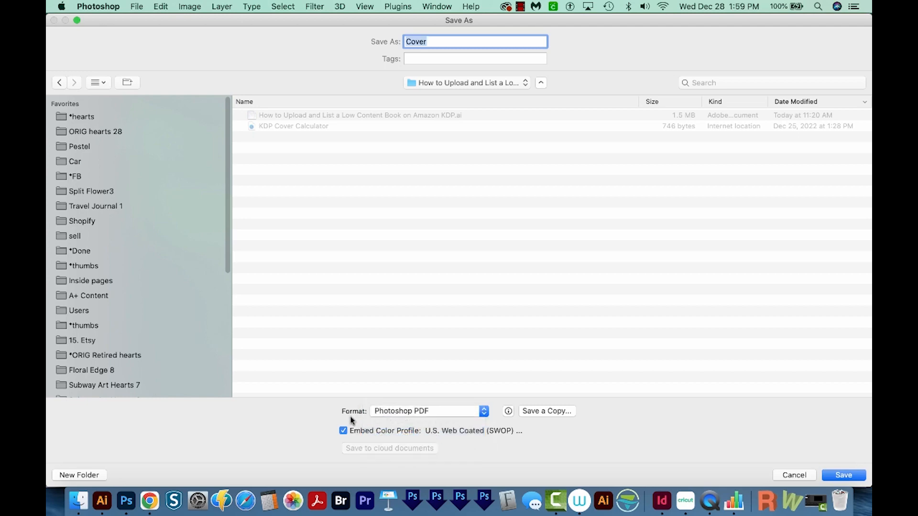
mouse_move(863, 479)
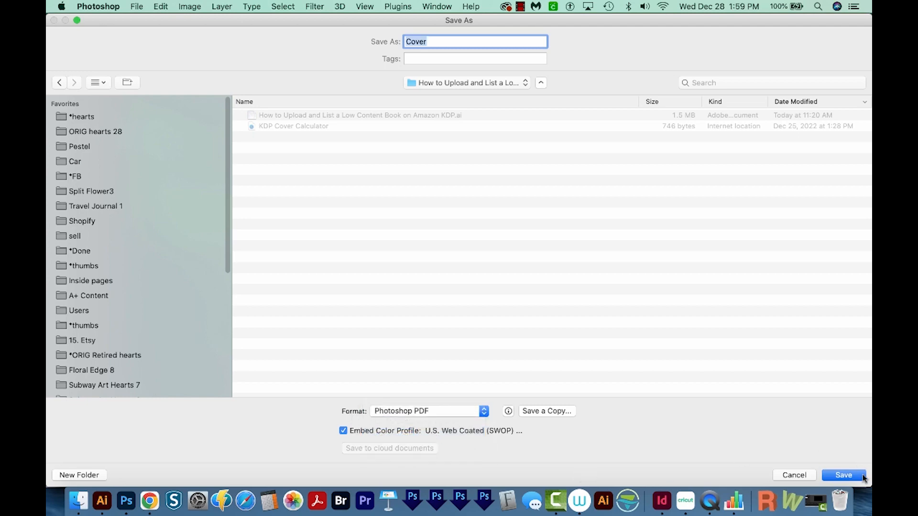
click(843, 475)
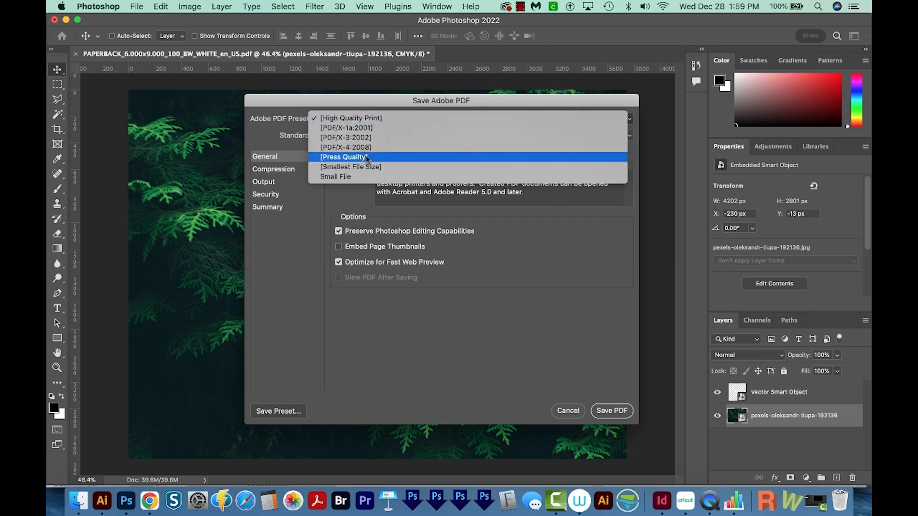
click(344, 156)
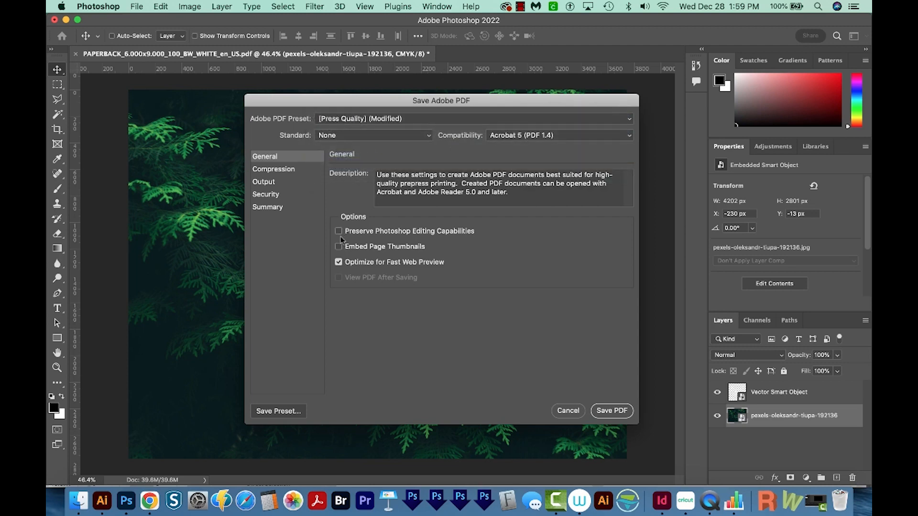
click(338, 261)
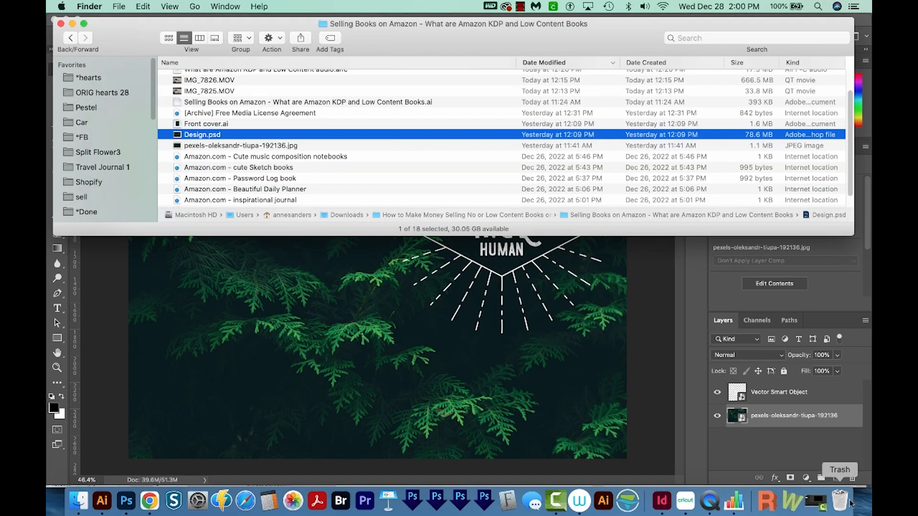
Step: Create a 6 x 9 in, 100-page single-page InDesign document with 0.5 in margins
click(661, 501)
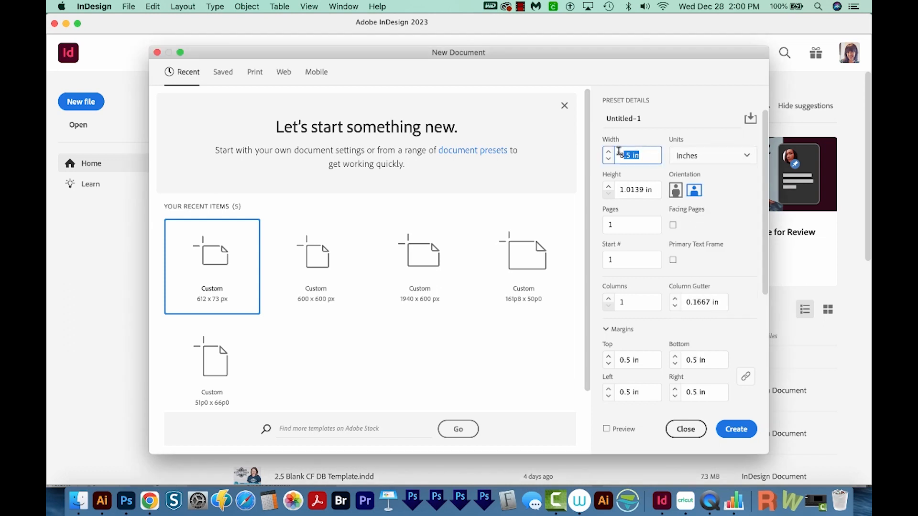
text(6 in)
click(631, 190)
text(9)
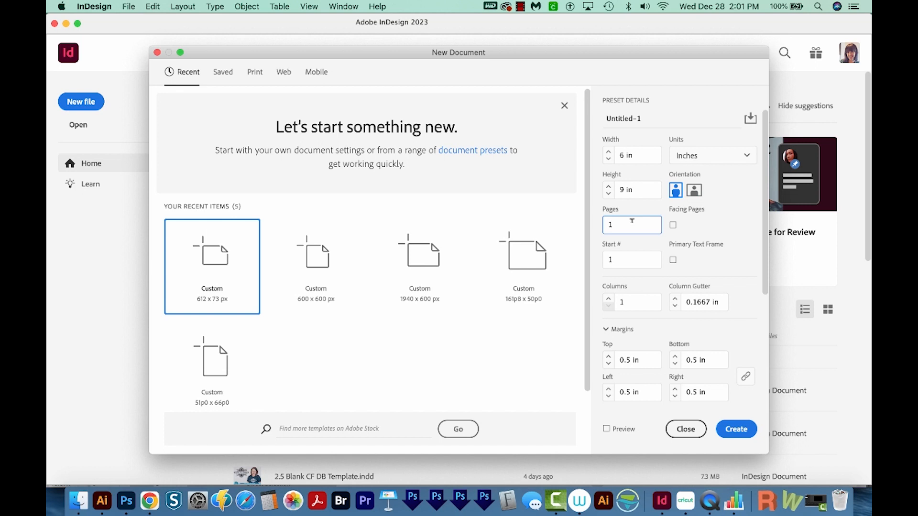
text(100)
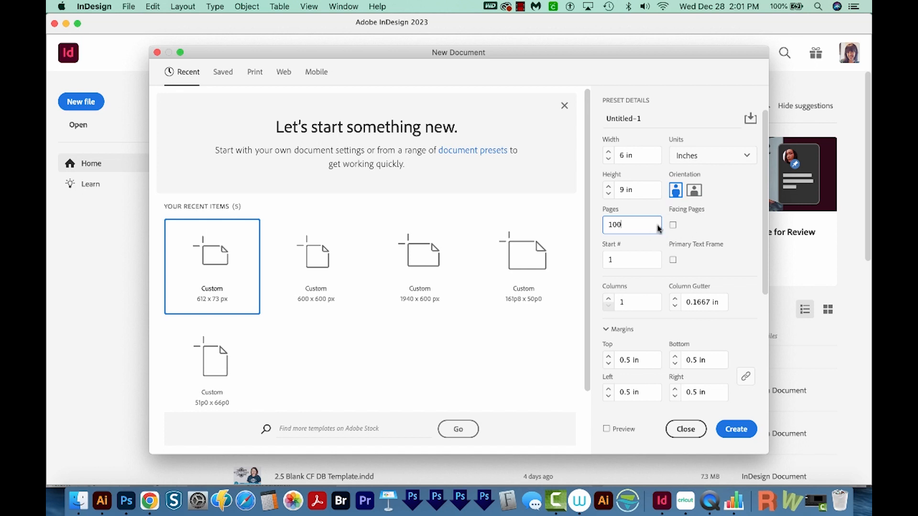
mouse_move(665, 215)
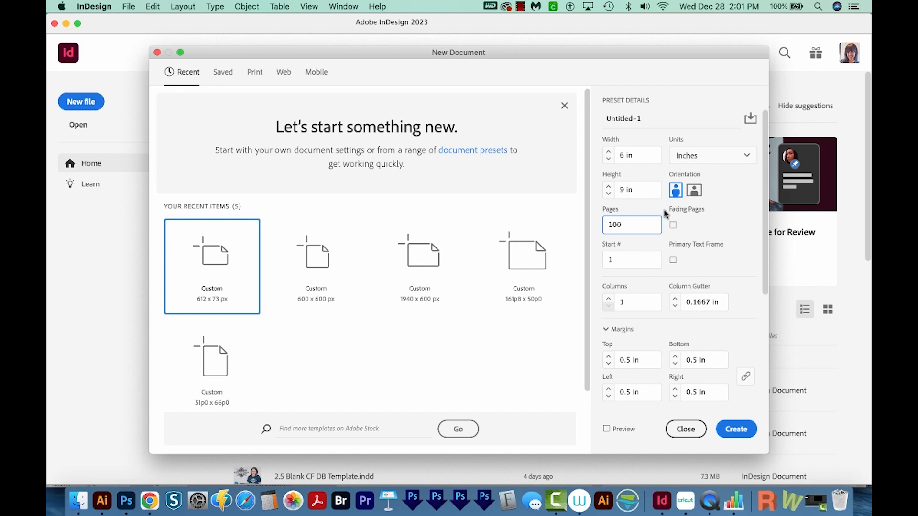
click(631, 225)
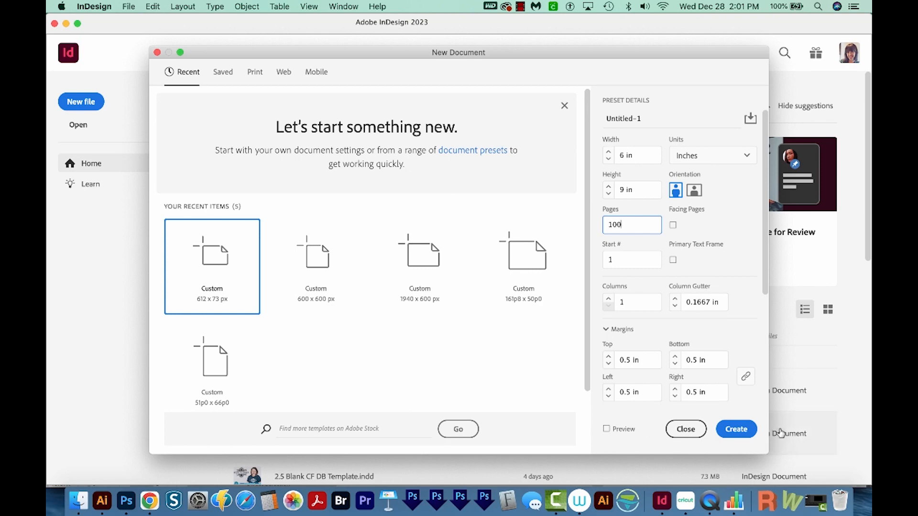
click(735, 429)
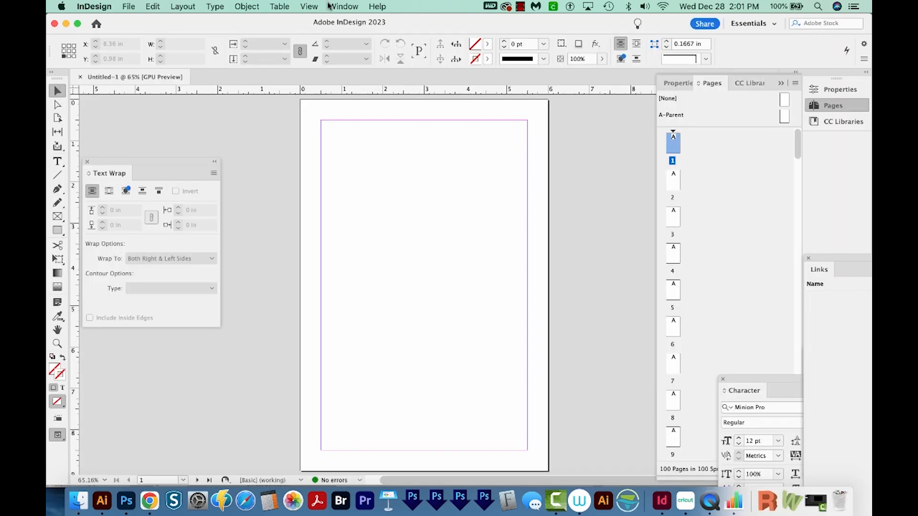
Step: Copy the ruled lines down the parent page to the bottom margin
click(343, 6)
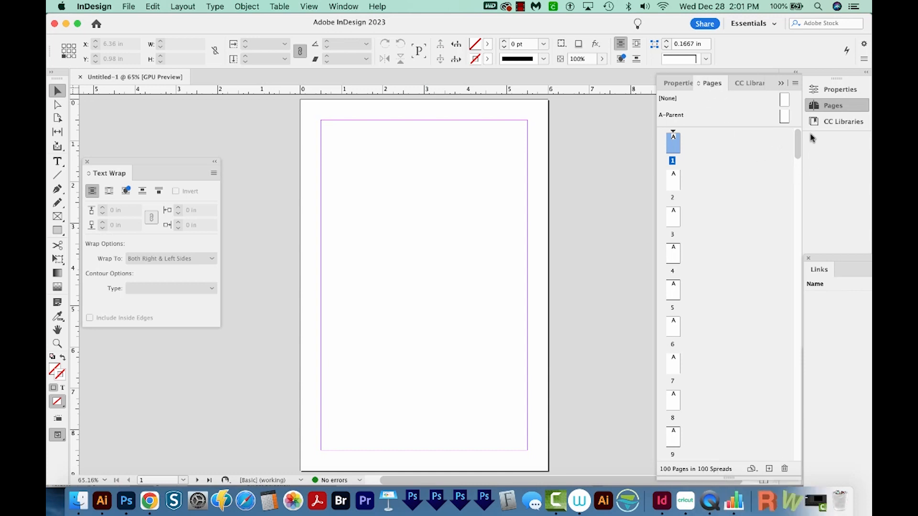
scroll(down, 3)
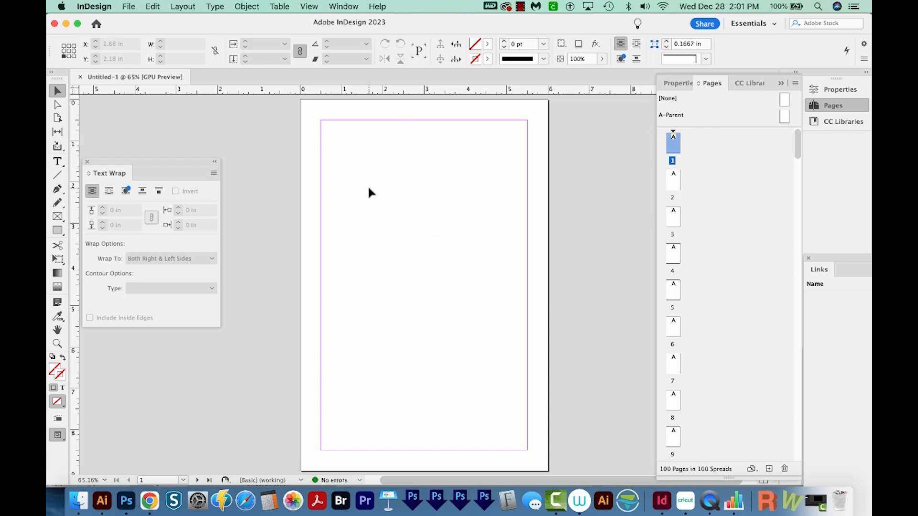
mouse_move(460, 189)
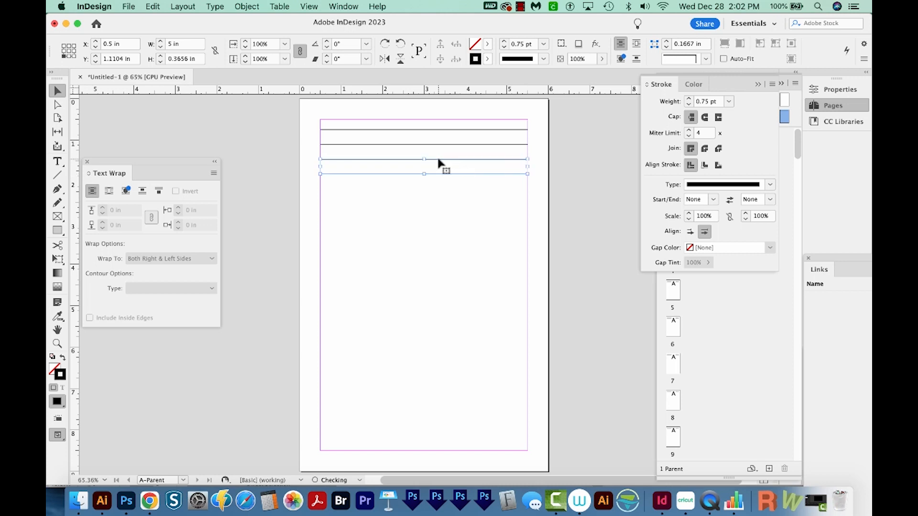
drag(424, 164, 456, 196)
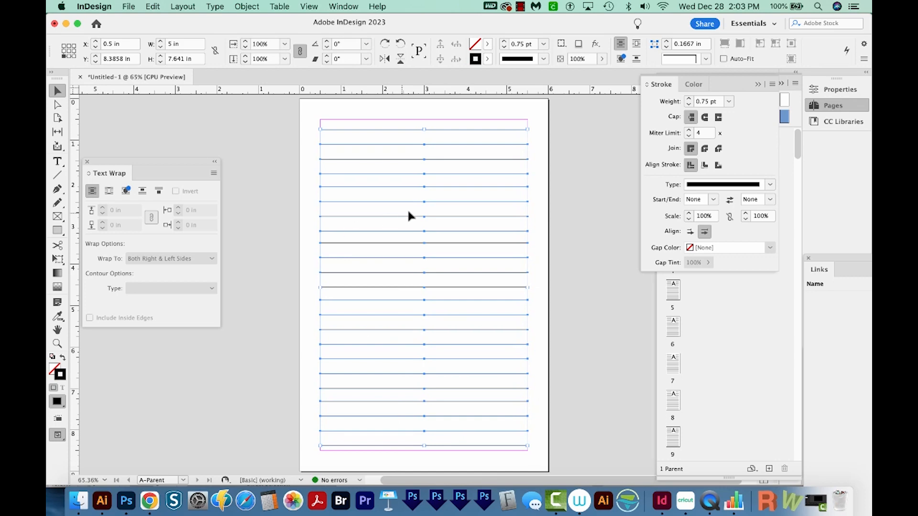
Step: Open the Align panel from the Window menu and move it away from the page
click(343, 6)
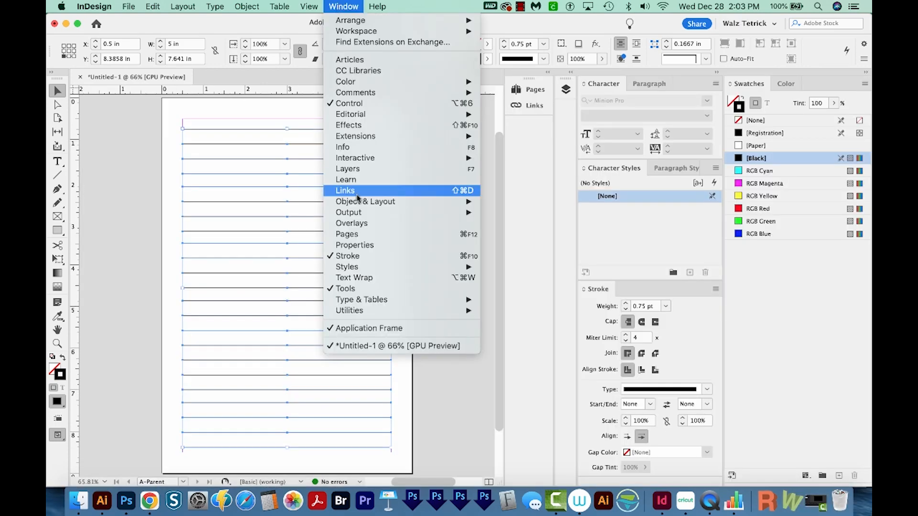
click(365, 201)
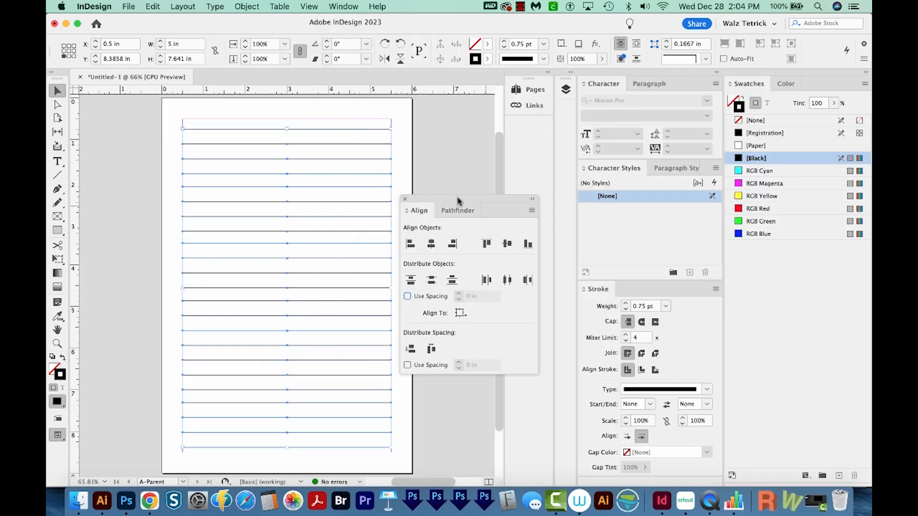
drag(458, 198, 473, 191)
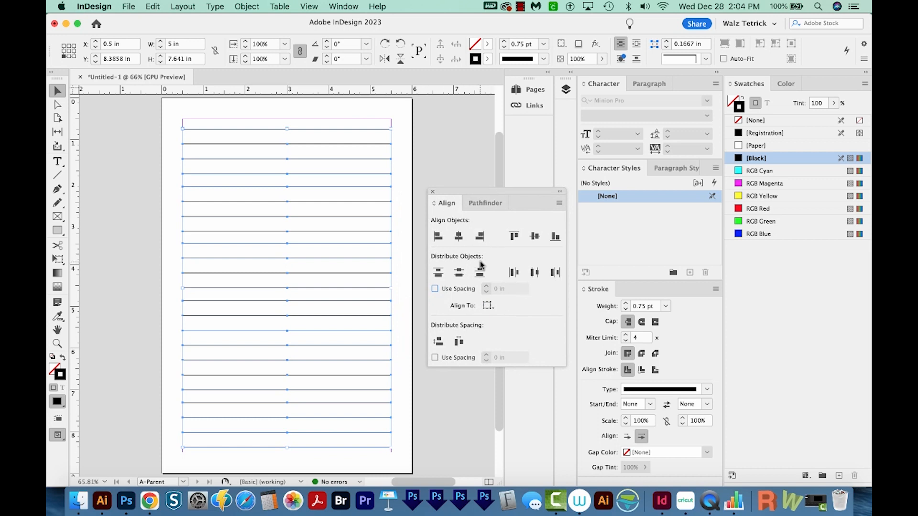
mouse_move(458, 274)
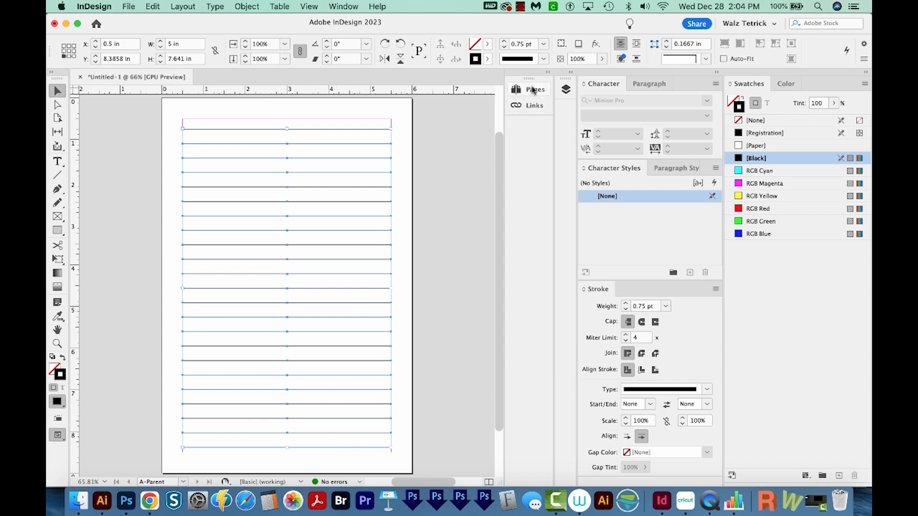
Step: Apply the [None] parent to page 1 so only later pages keep ruled lines
click(534, 89)
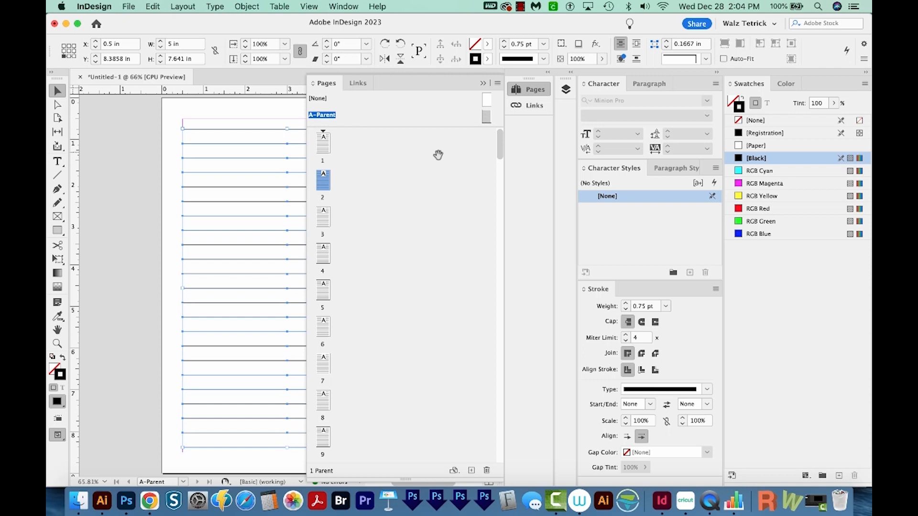
click(322, 180)
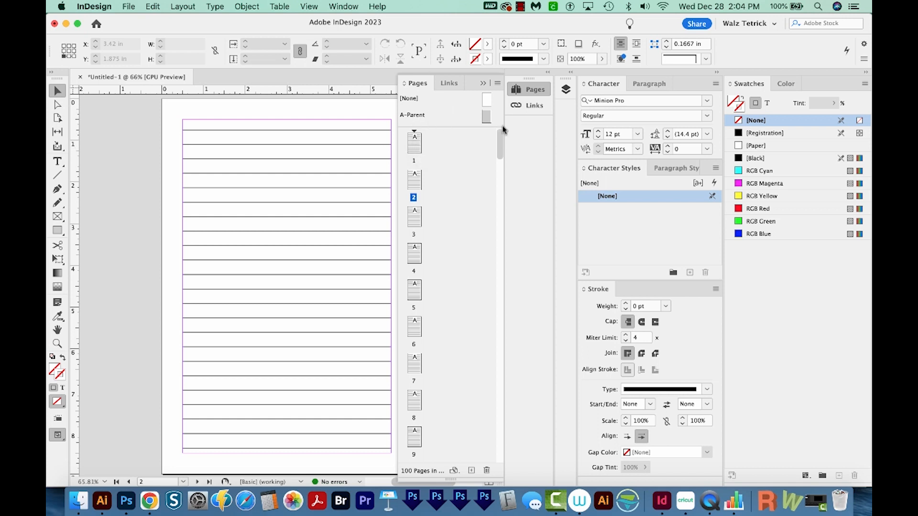
mouse_move(340, 152)
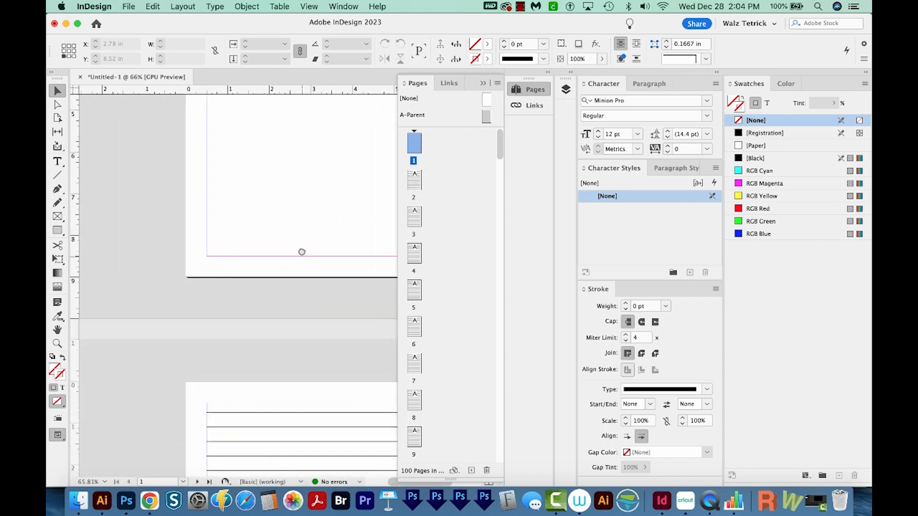
Step: Add a 'This Journal Belongs to' text frame atop page 1 and change its font
drag(201, 141, 295, 173)
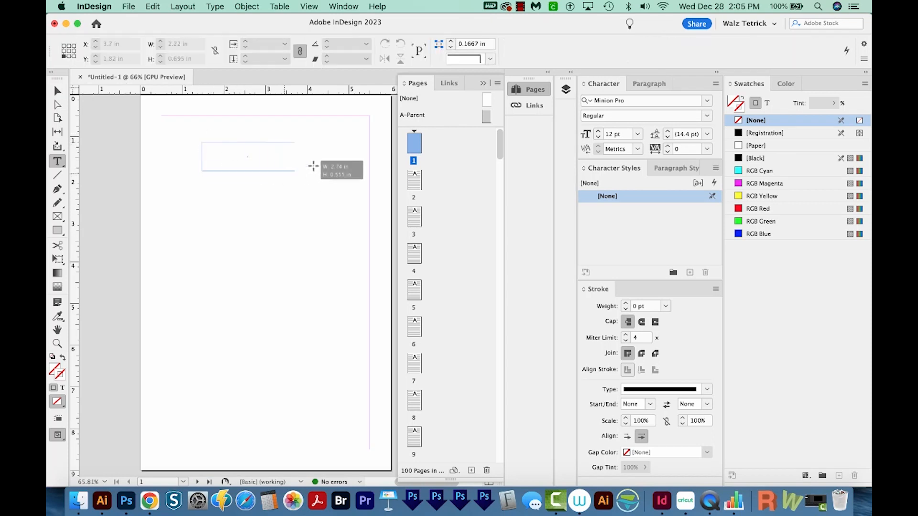
text(This)
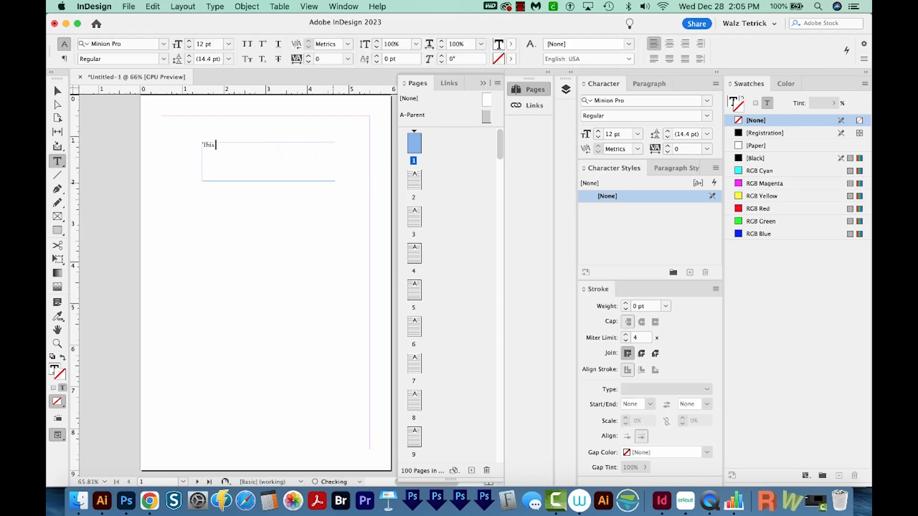
text(Journal Belongs to)
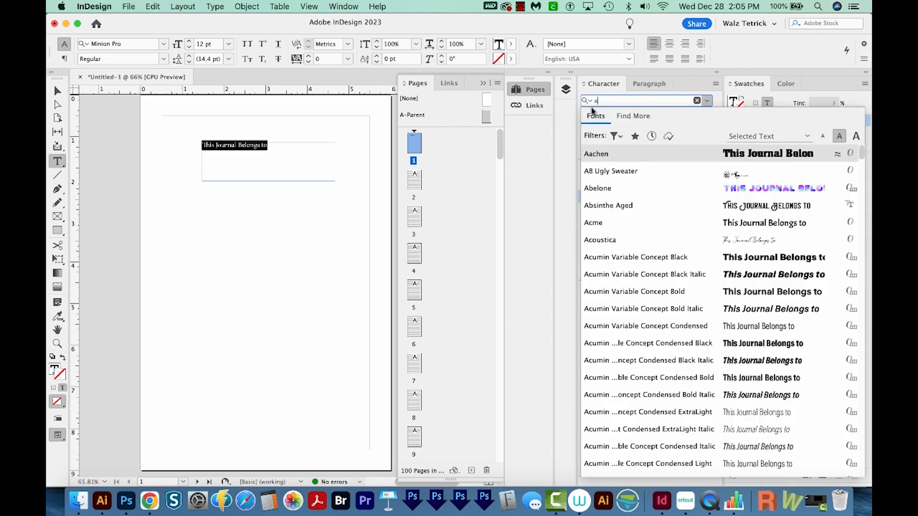
click(608, 206)
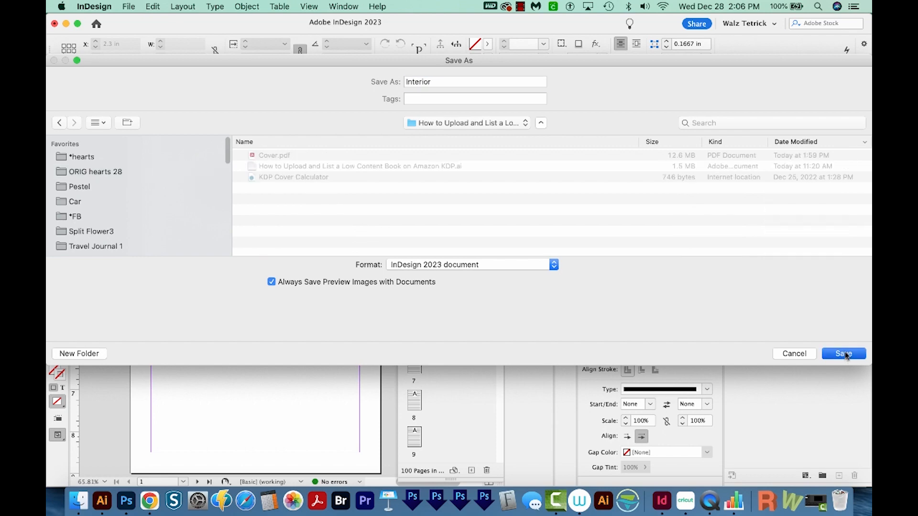
Step: Save as Interior.indd and export a Press Quality PDF named Interior
click(842, 353)
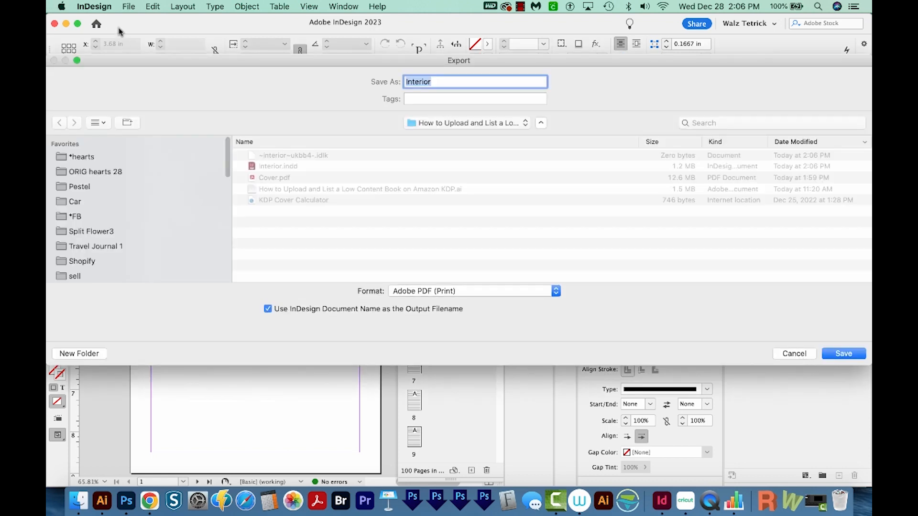
mouse_move(475, 310)
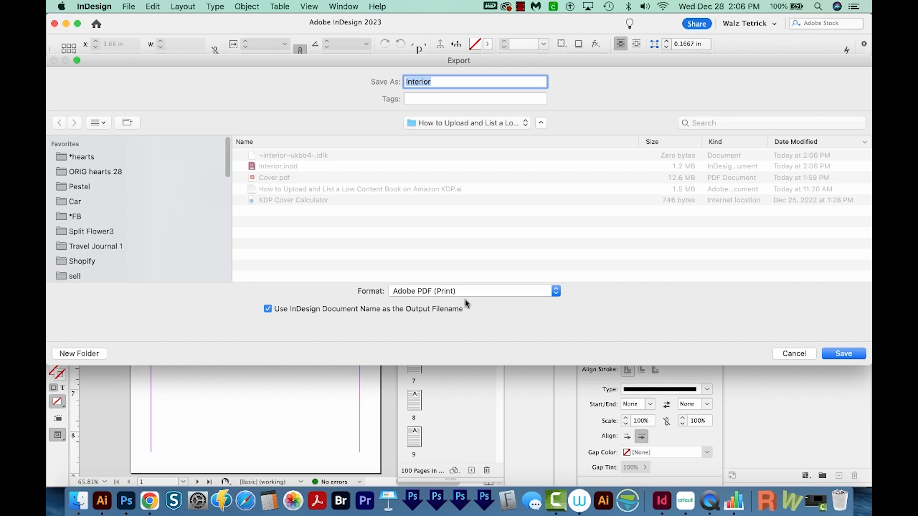
click(843, 353)
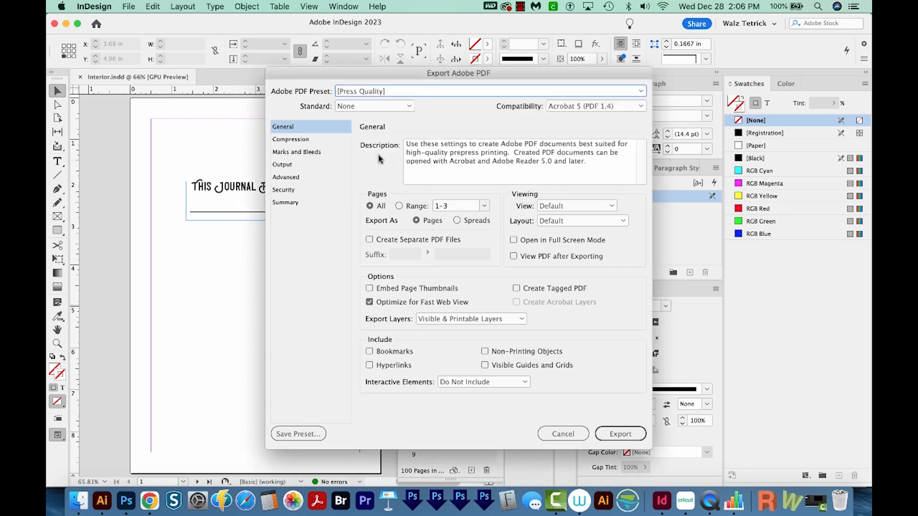
mouse_move(141, 326)
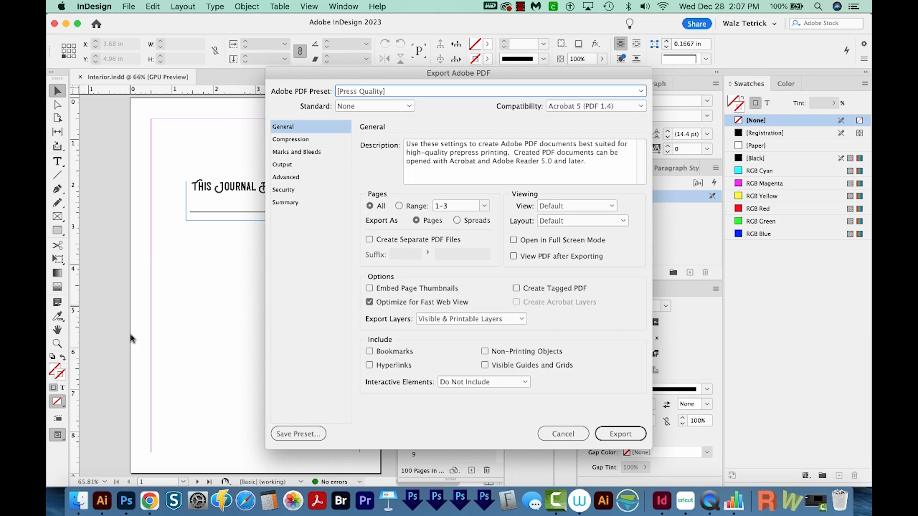
mouse_move(129, 325)
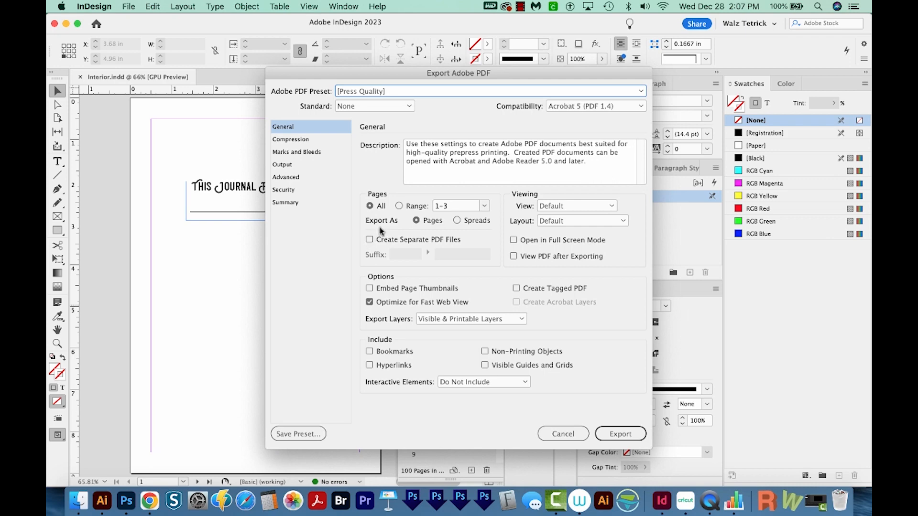
mouse_move(597, 391)
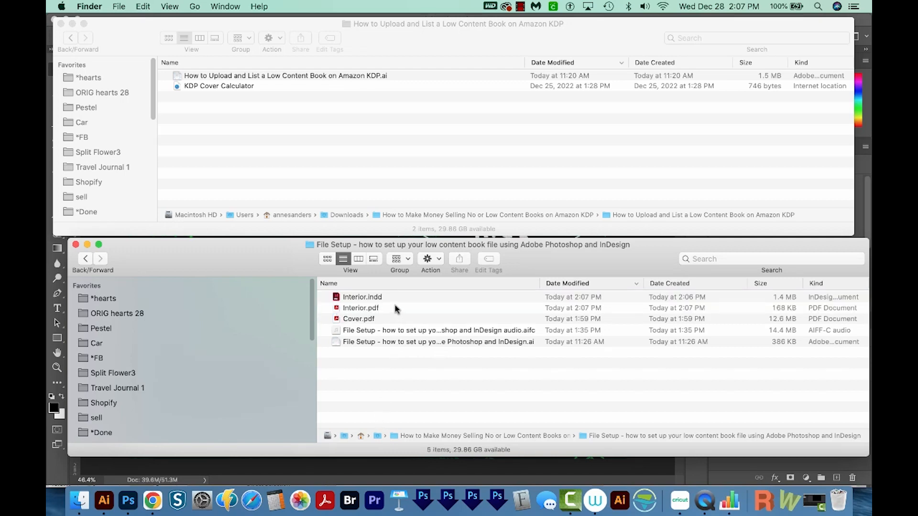
click(358, 318)
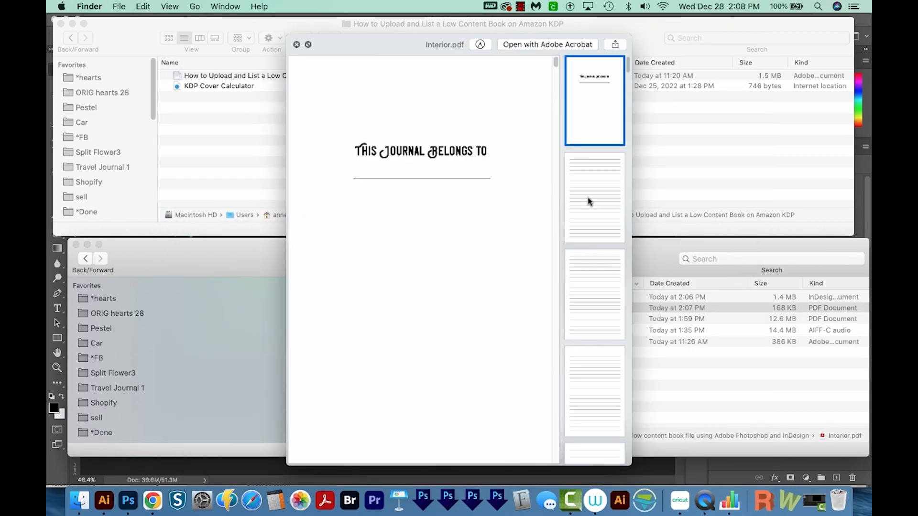
click(297, 44)
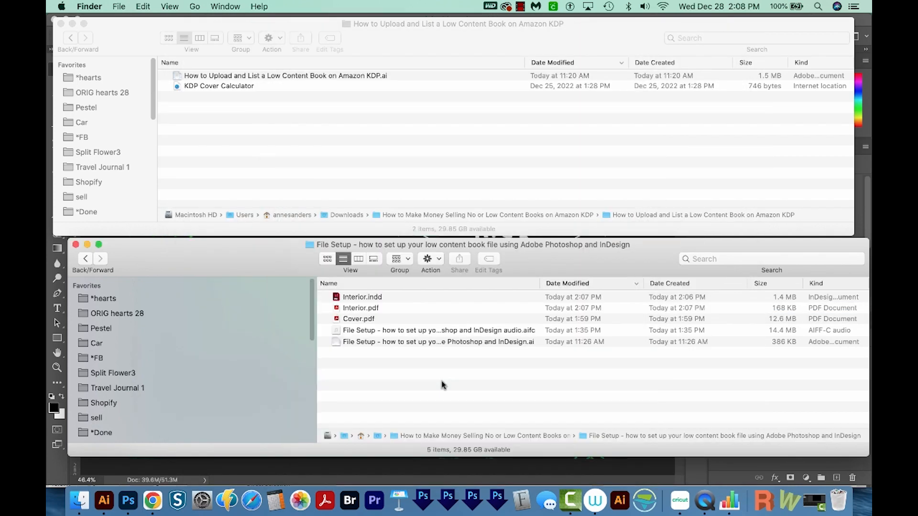